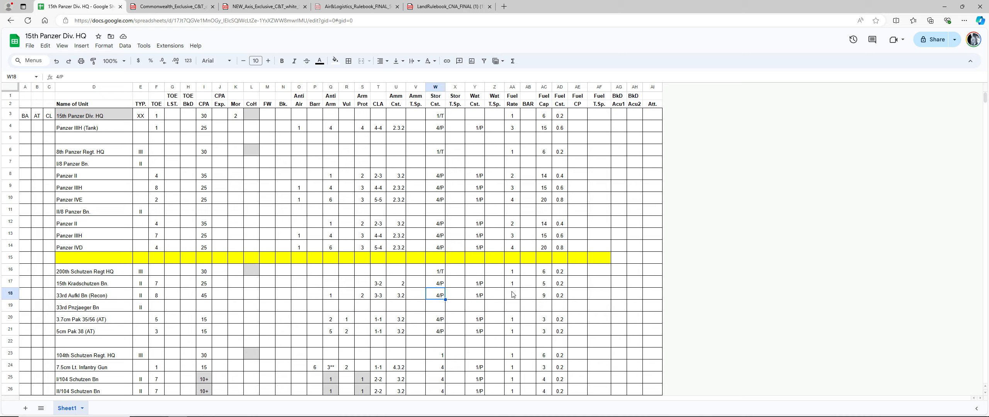
mouse_move(498, 265)
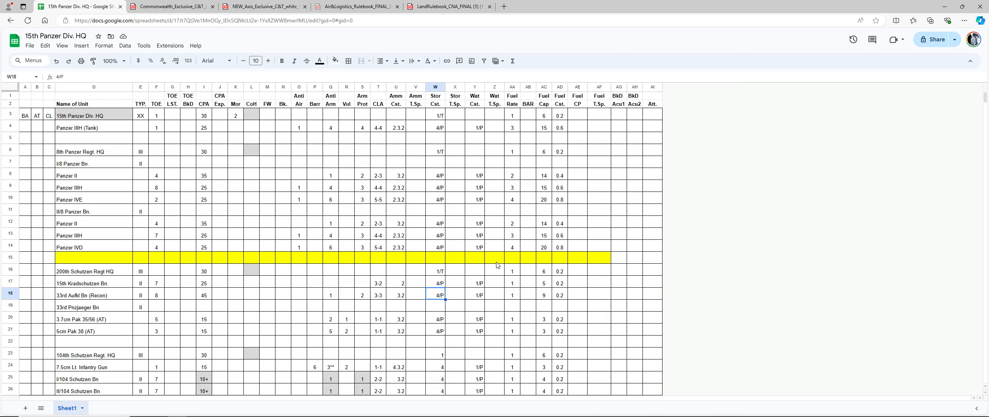
mouse_move(104, 246)
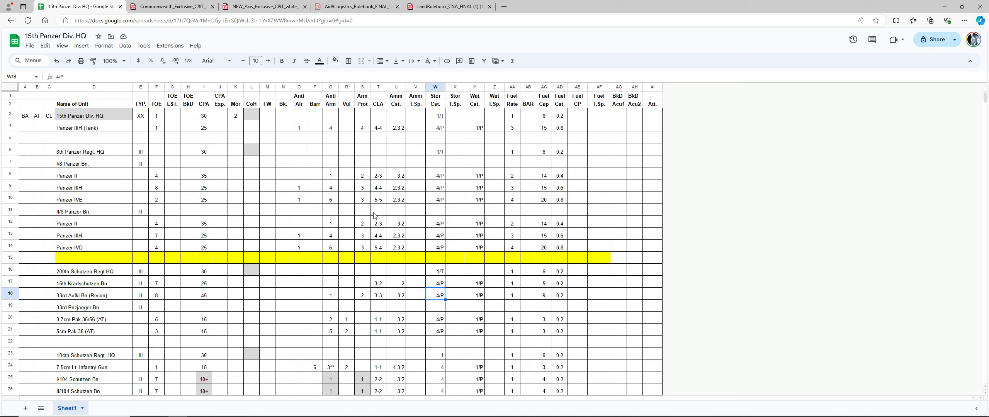
Step: Review the Panzer IIIH (Tank) row's Anti Air, Anti Arm, CLA and ammo cost values
left_click(396, 127)
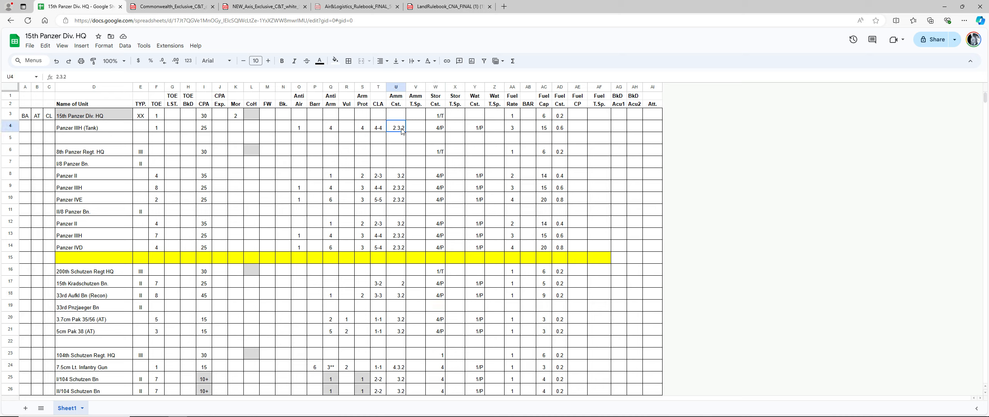
mouse_move(320, 144)
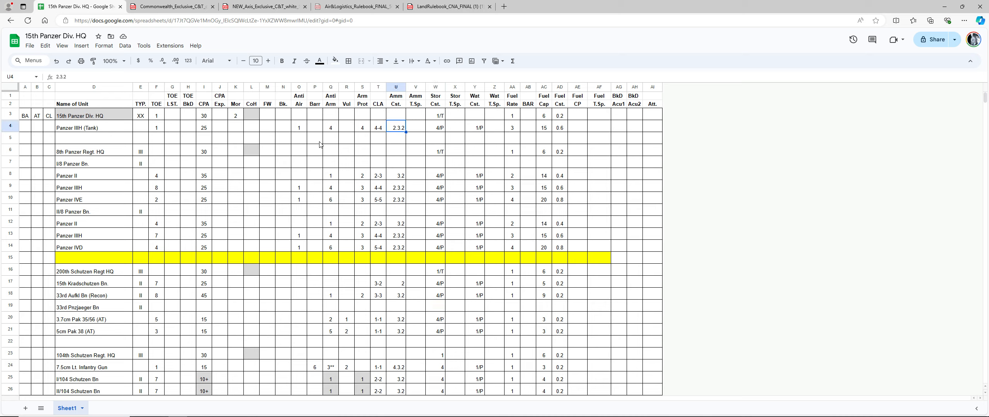
mouse_move(303, 131)
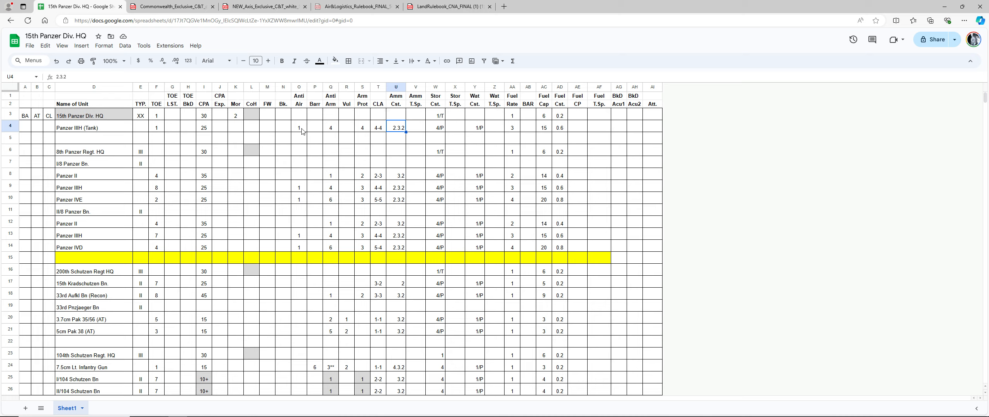
left_click(299, 127)
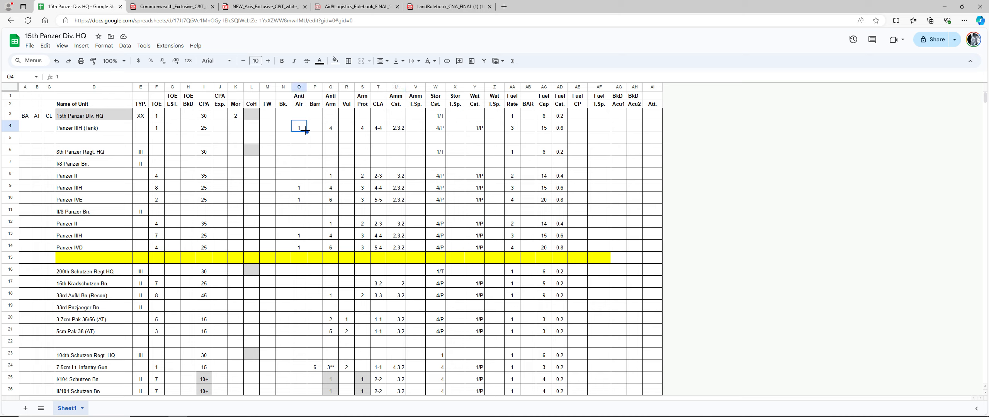
left_click(331, 127)
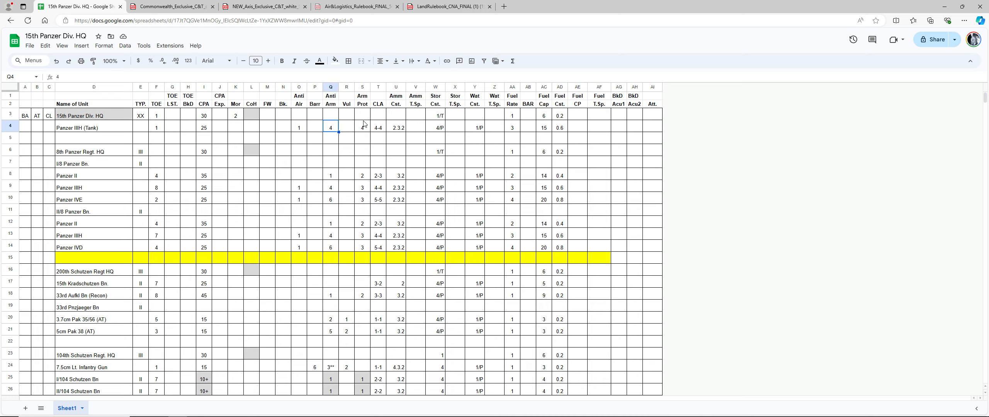
left_click(379, 127)
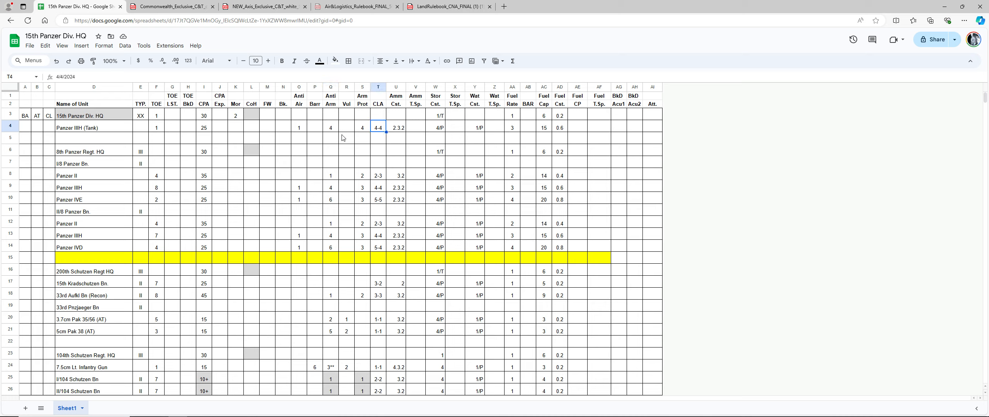
left_click(299, 127)
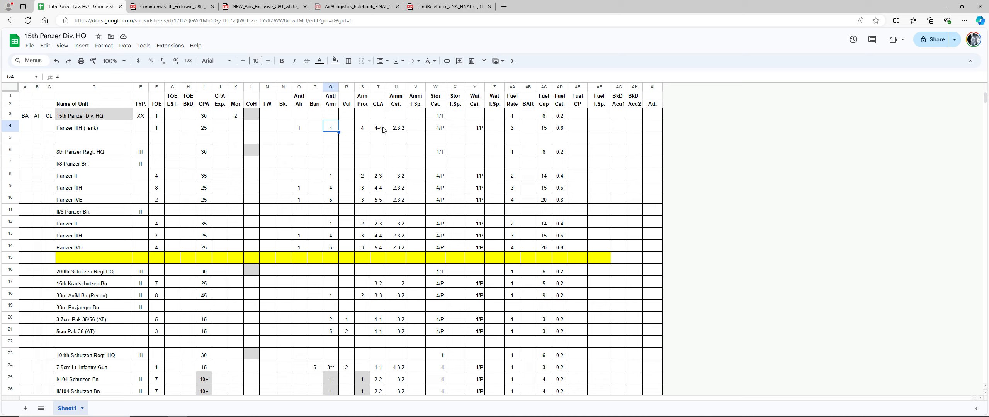
left_click(378, 127)
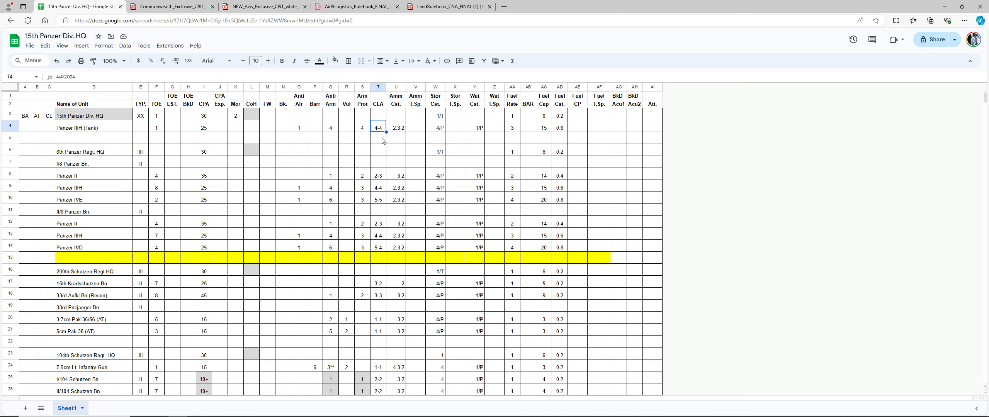
mouse_move(394, 136)
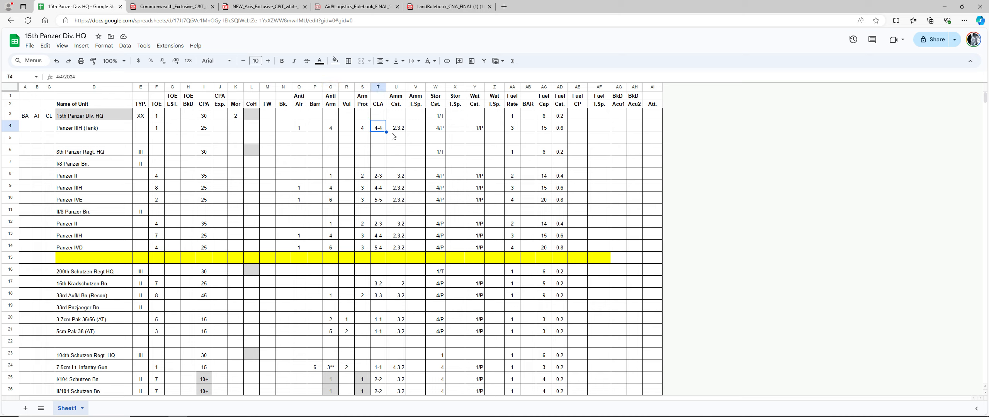
left_click(299, 128)
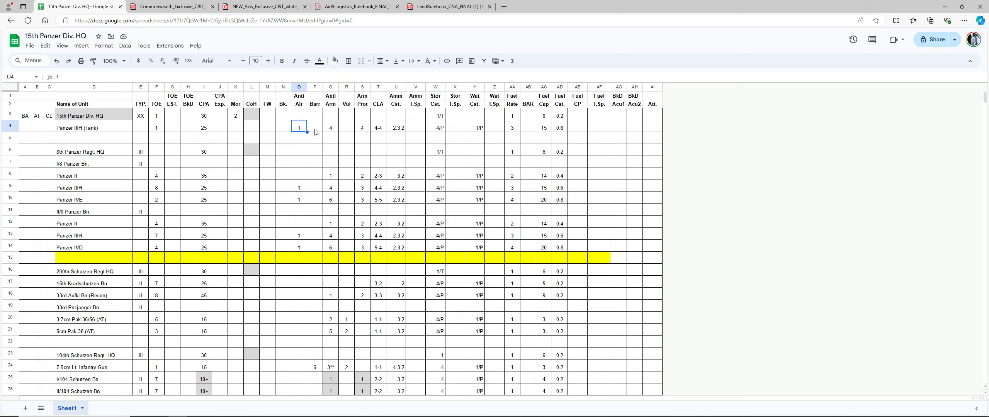
left_click(396, 128)
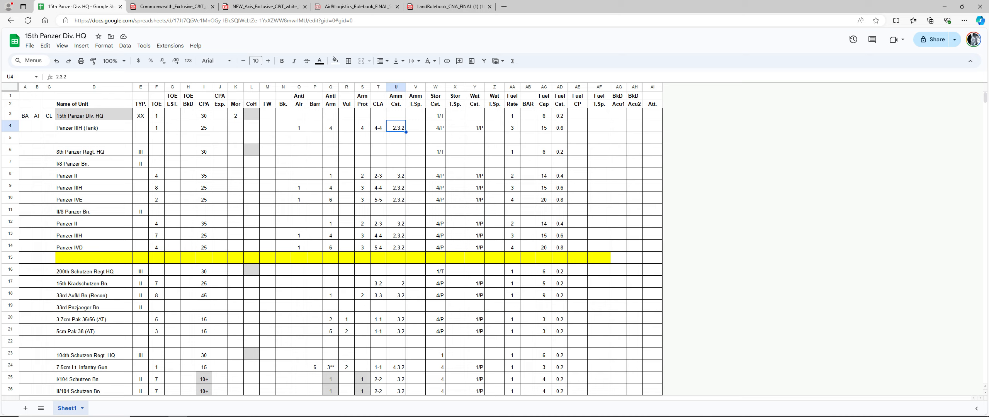
mouse_move(303, 133)
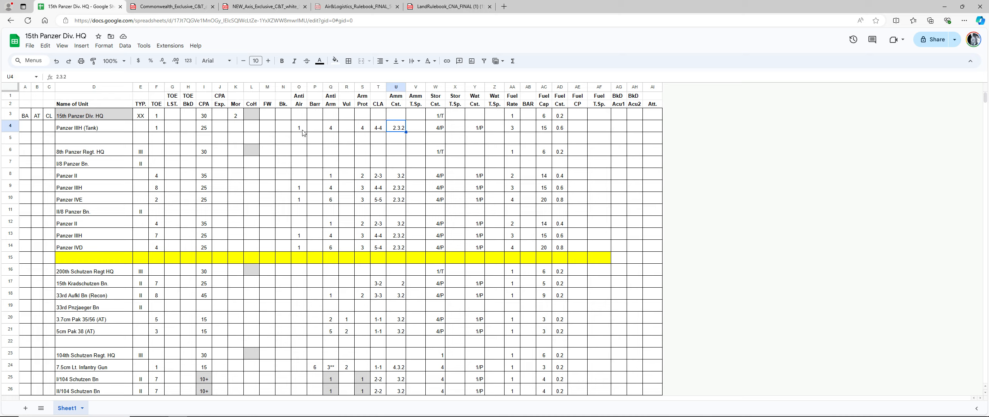
left_click(298, 127)
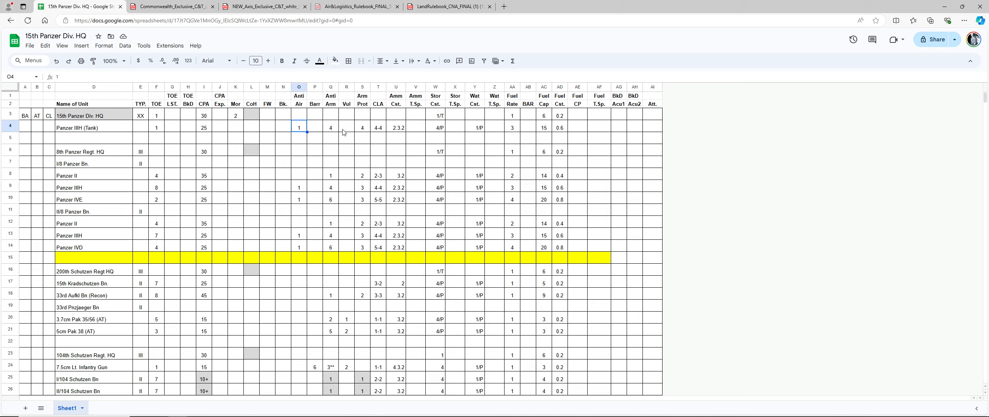
left_click(330, 127)
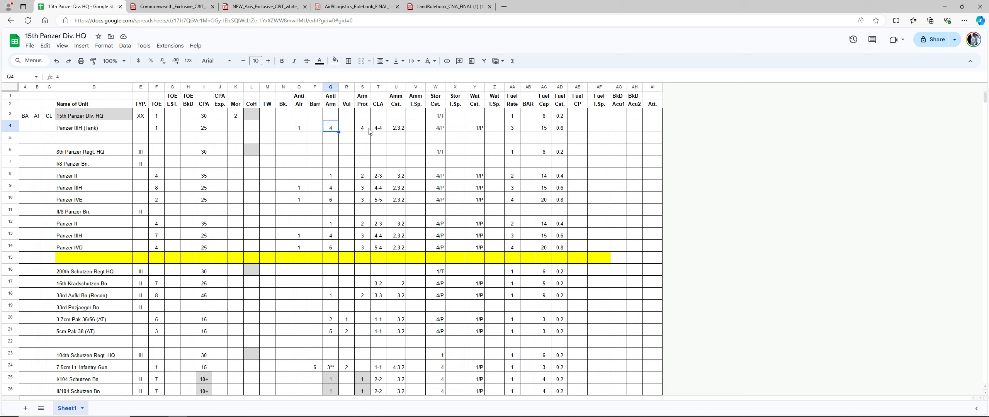
left_click(378, 127)
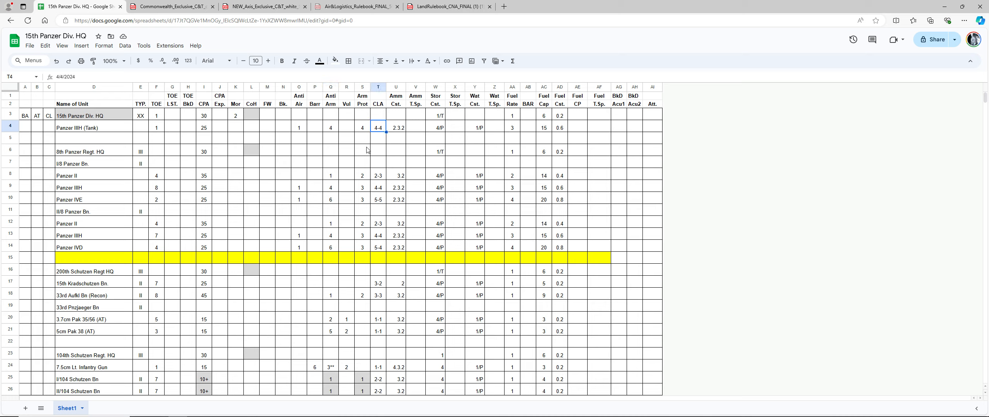
left_click(94, 128)
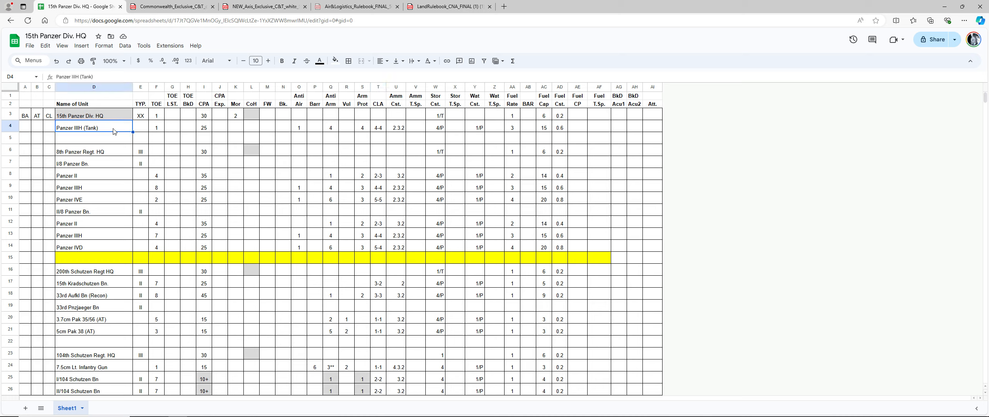
mouse_move(93, 172)
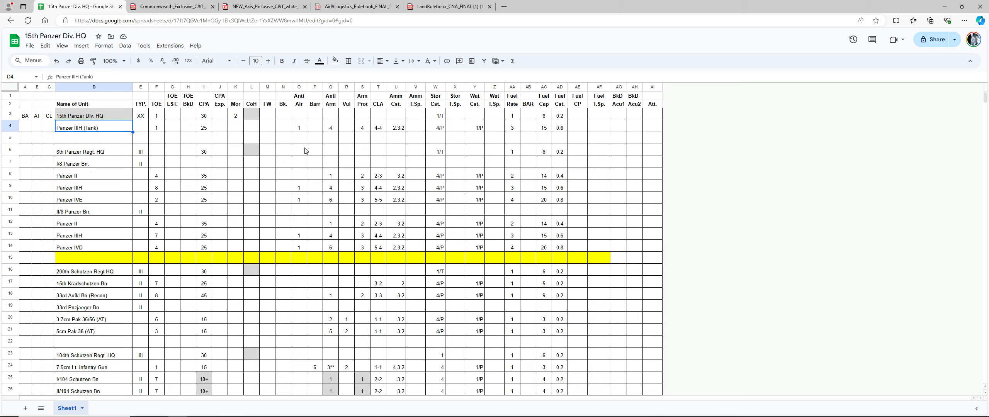
left_click(378, 127)
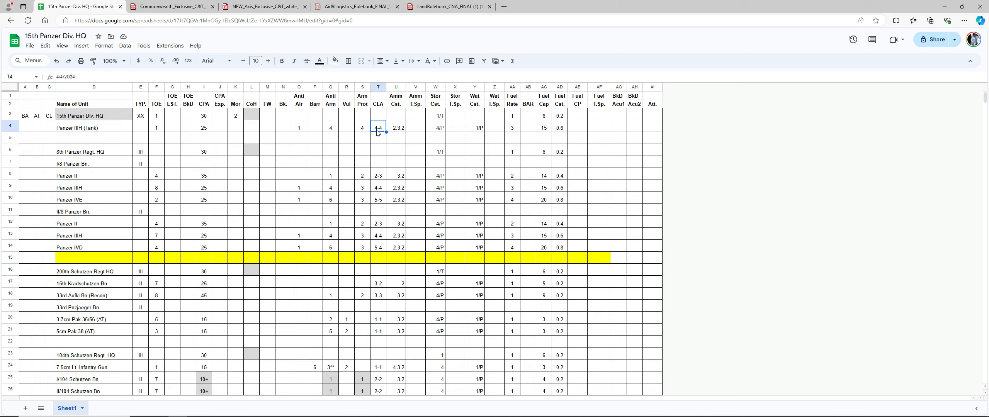
mouse_move(397, 208)
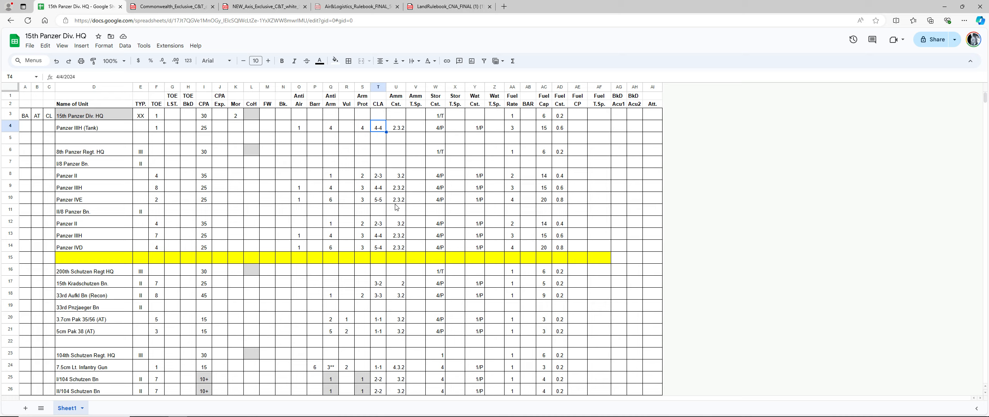
mouse_move(400, 200)
type("1")
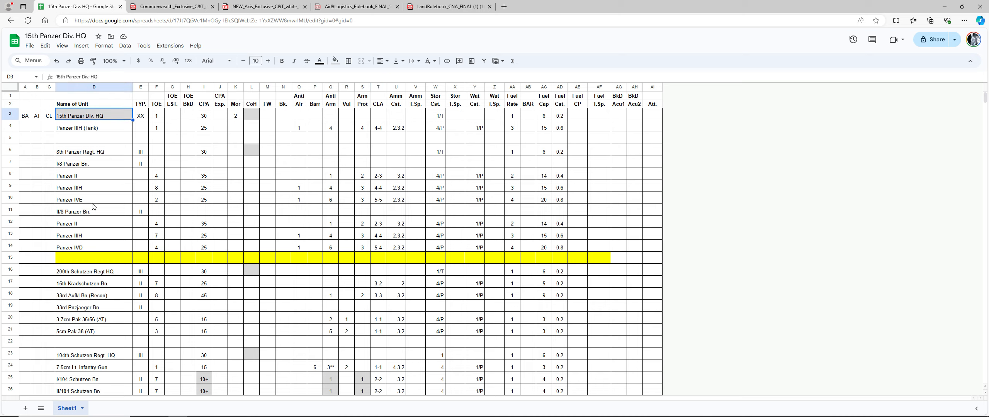
mouse_move(98, 206)
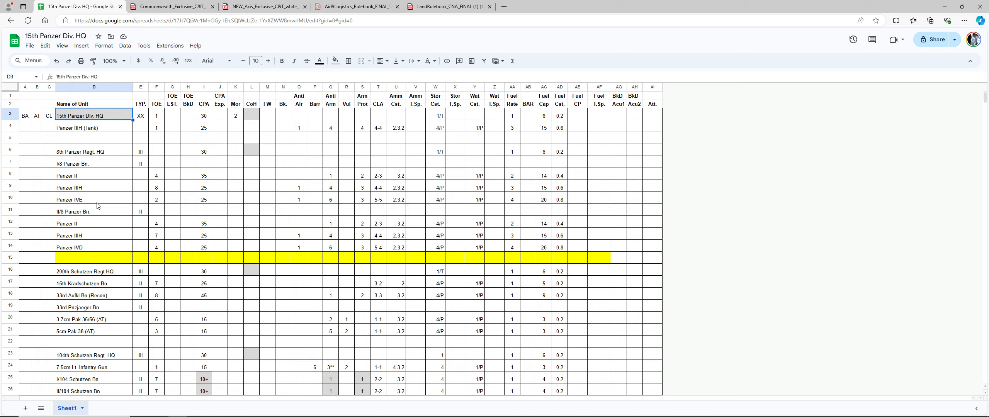
mouse_move(100, 204)
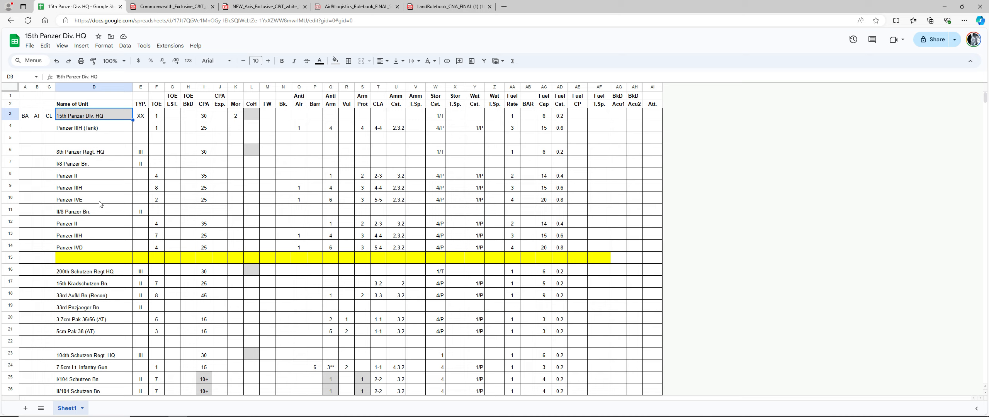
mouse_move(217, 199)
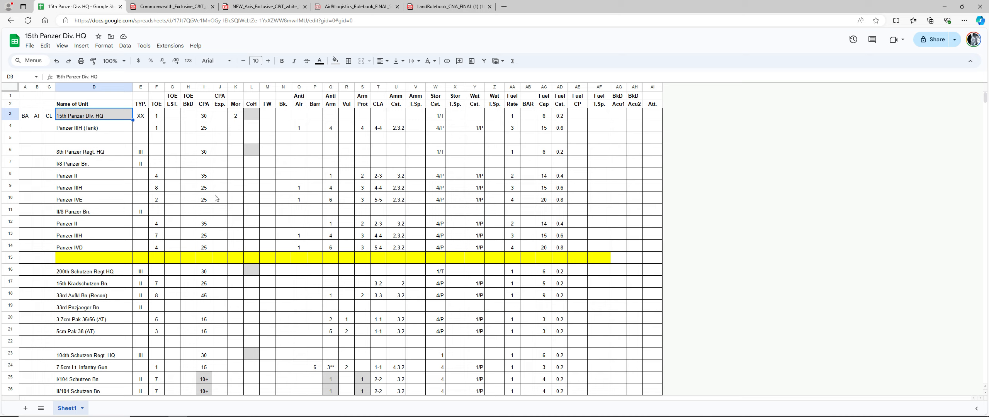
mouse_move(247, 334)
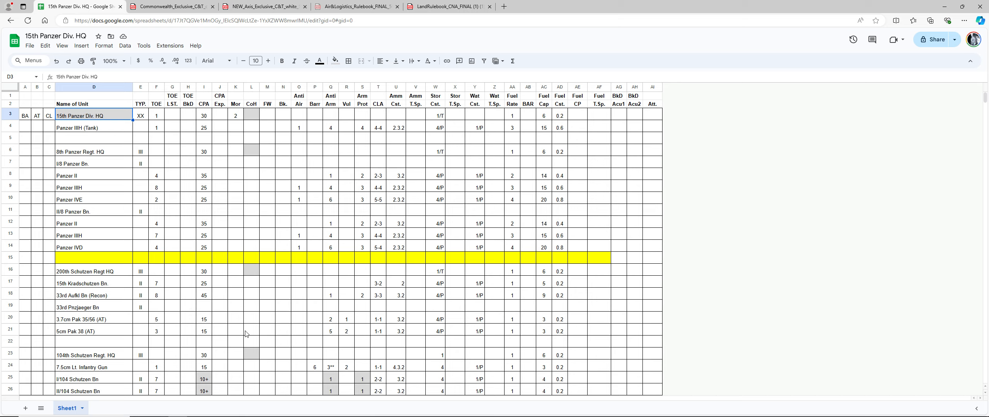
mouse_move(376, 255)
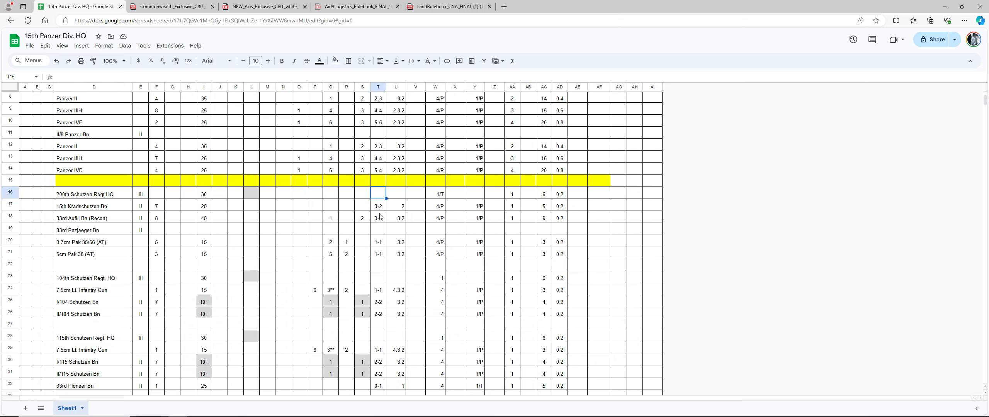
Step: Check the 3.7cm Pak 35/36 CLA, then begin a 1/T water cost for 15th Panzer Div. HQ
left_click(380, 242)
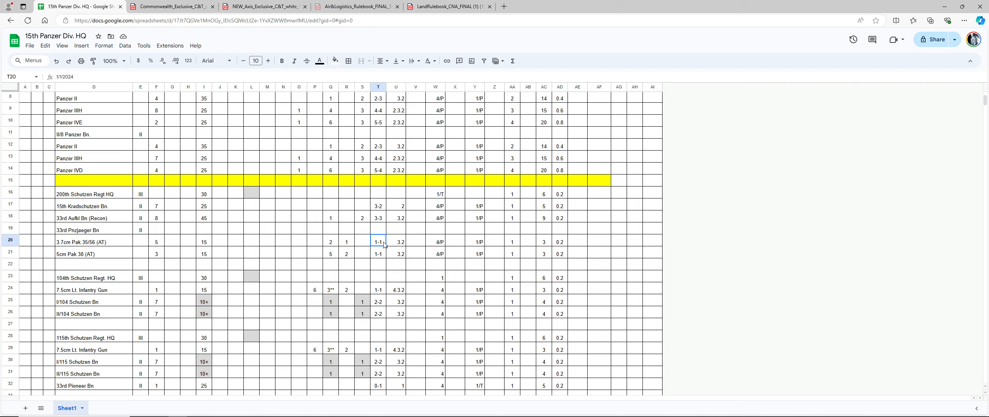
scroll("down", 3)
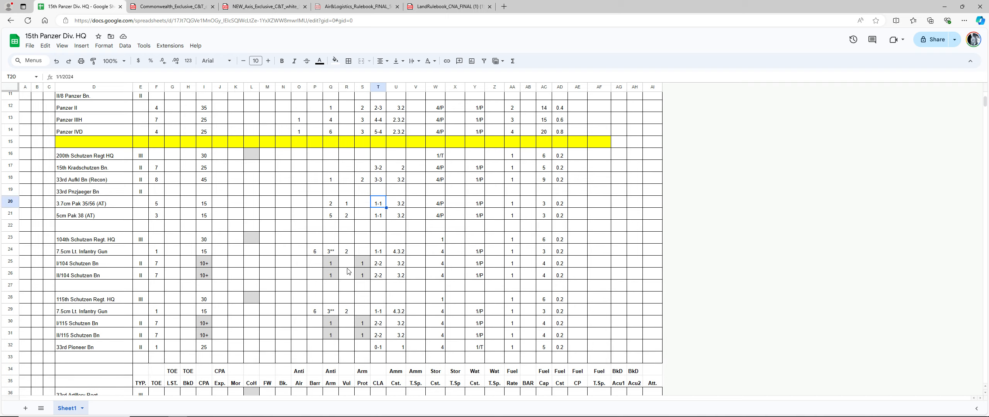
mouse_move(329, 284)
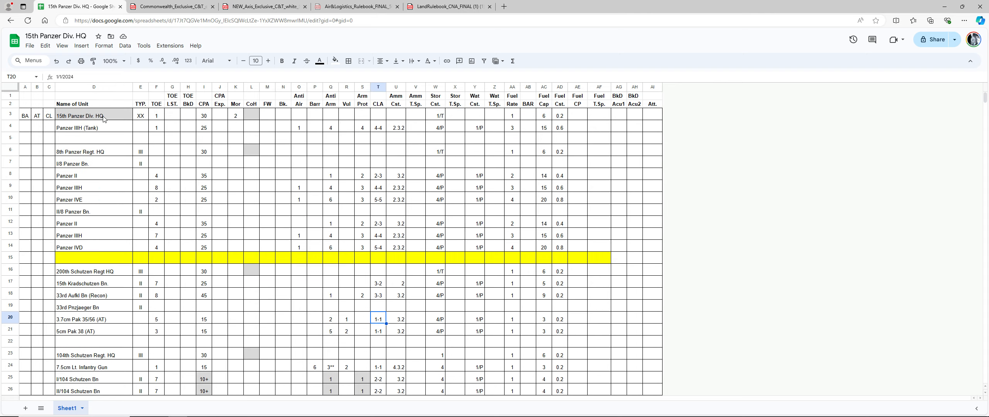
left_click(94, 116)
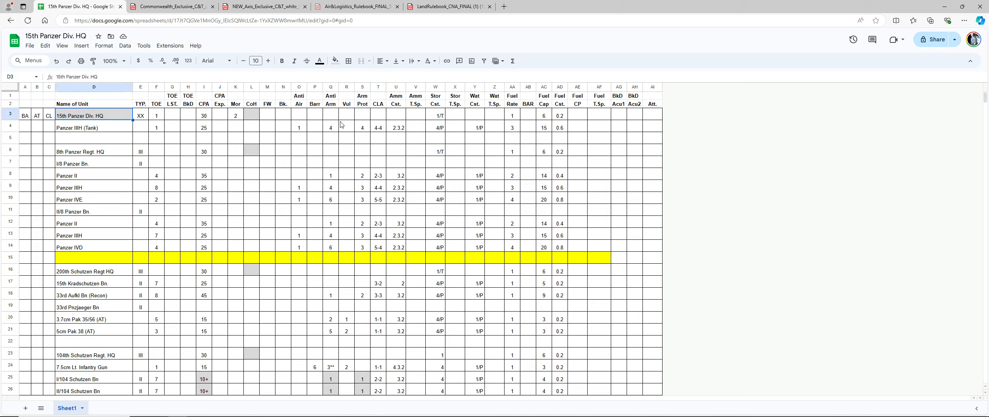
left_click(435, 115)
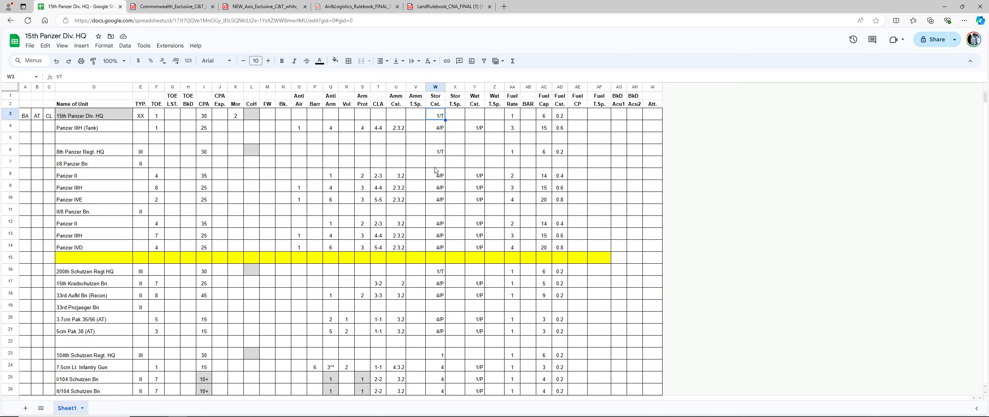
mouse_move(435, 128)
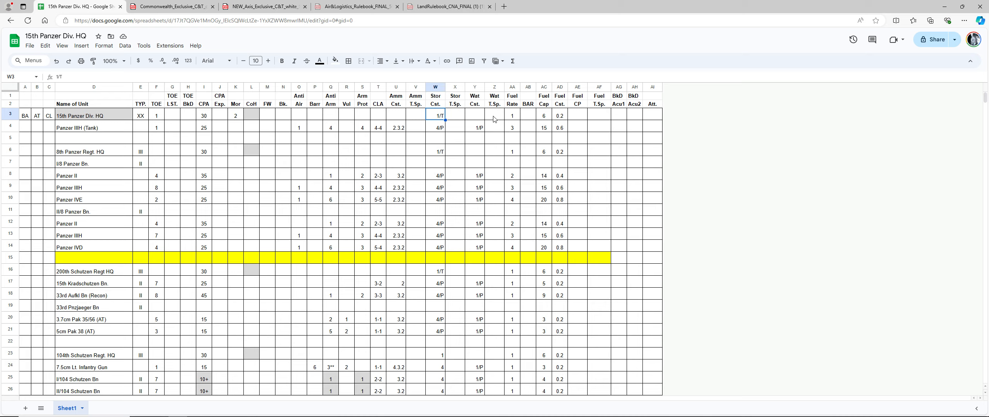
left_click(475, 115)
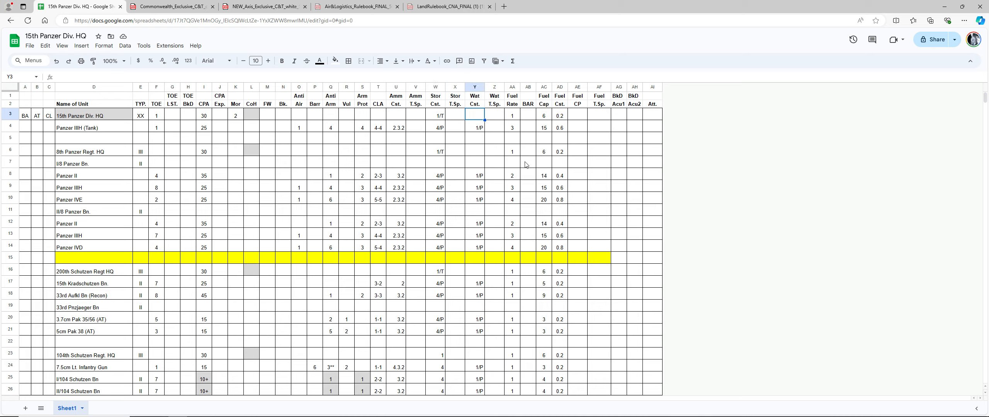
type("1/T")
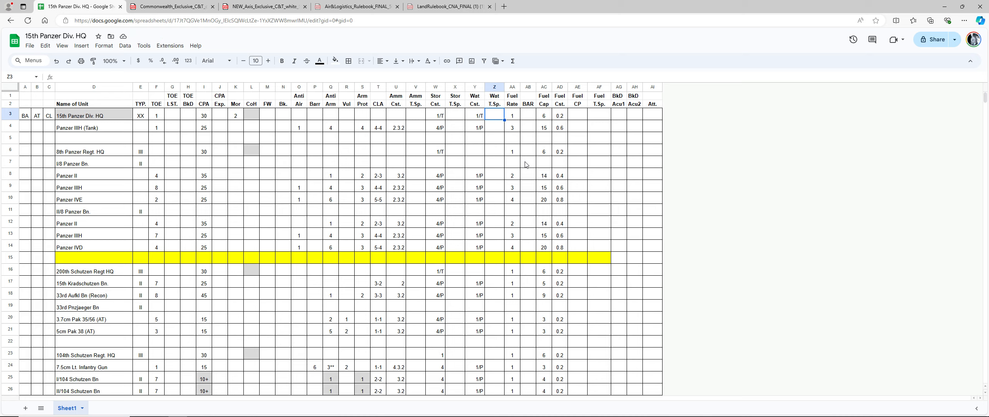
mouse_move(450, 164)
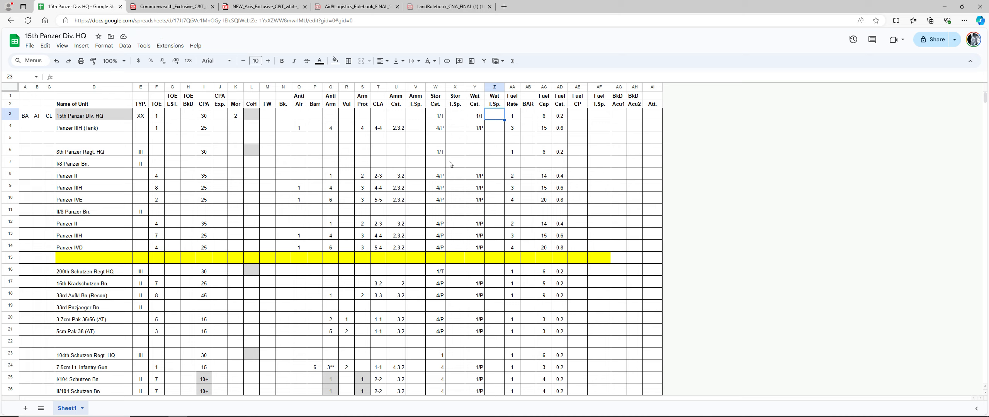
mouse_move(545, 119)
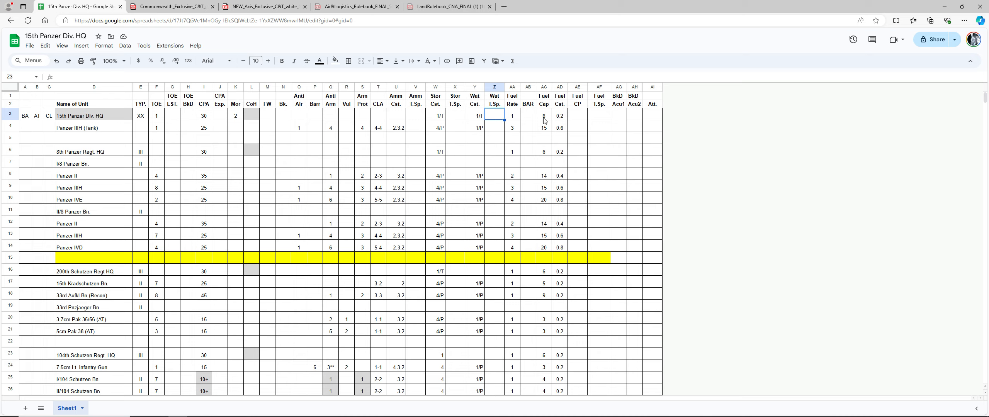
Step: Enter 1/T water costs for the 8th Panzer Regt. HQ and 200th Schutzen Regt HQ
left_click(436, 115)
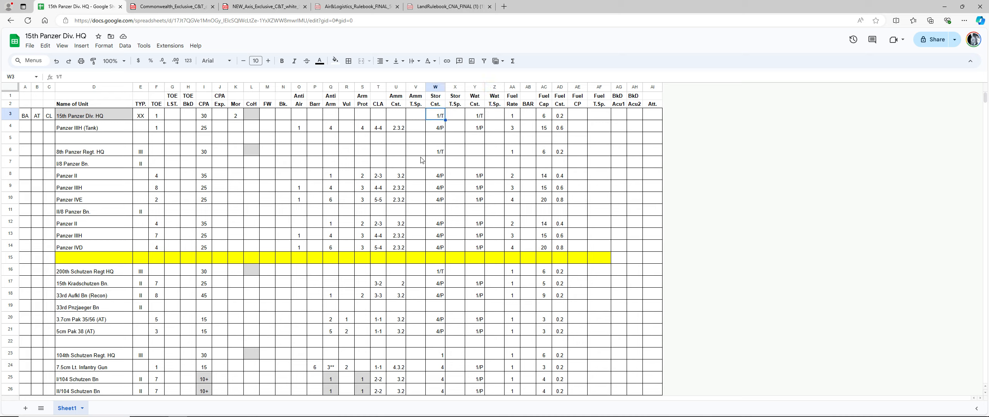
mouse_move(104, 101)
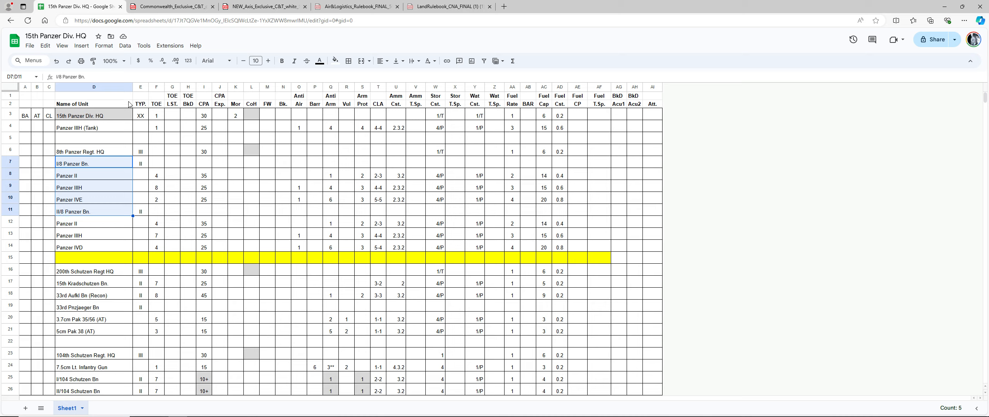
mouse_move(478, 167)
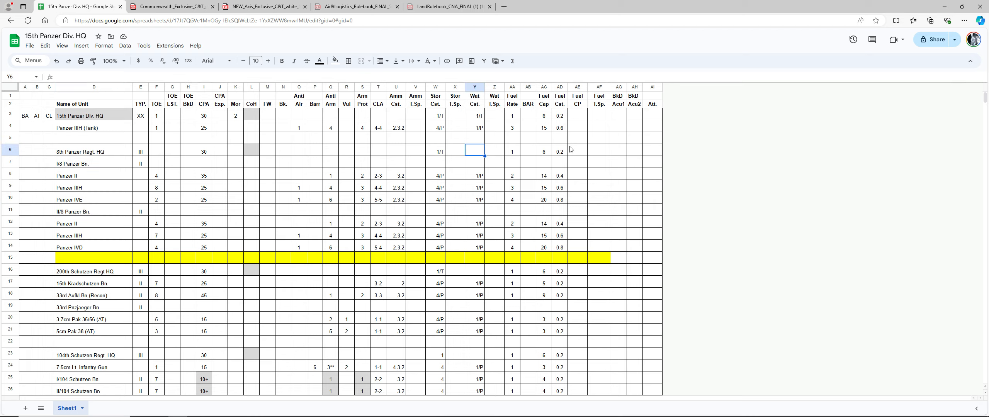
type("1/")
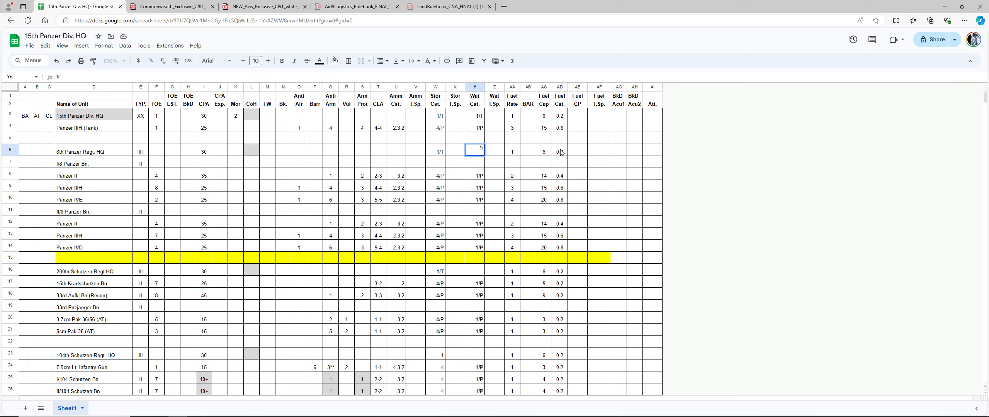
key("Enter")
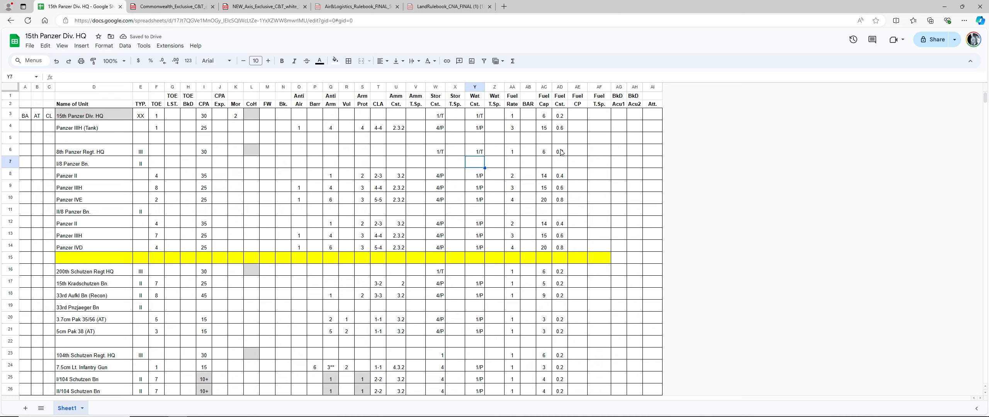
left_click(474, 199)
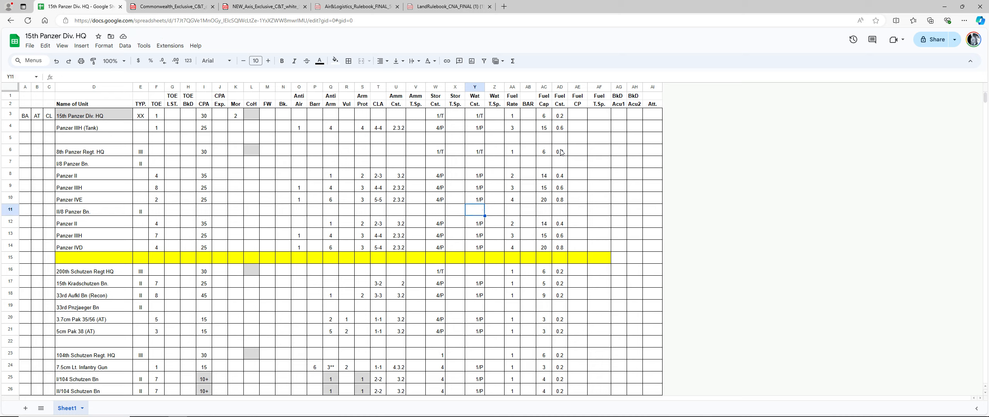
left_click(475, 271)
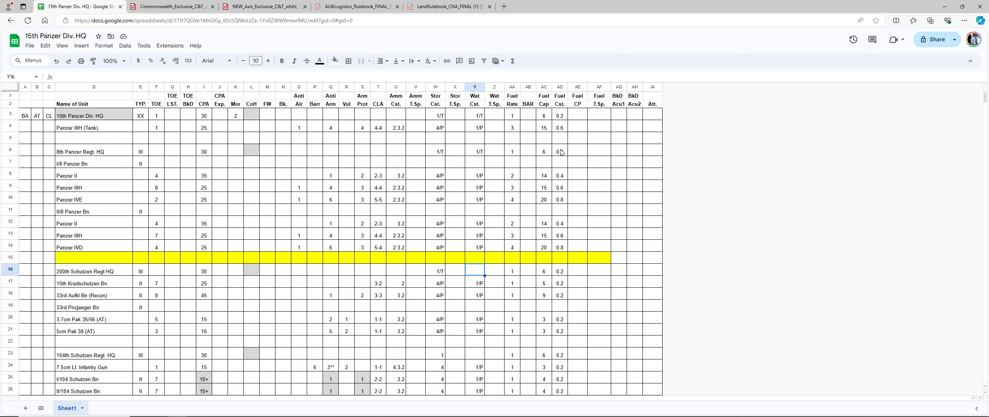
type("1/T")
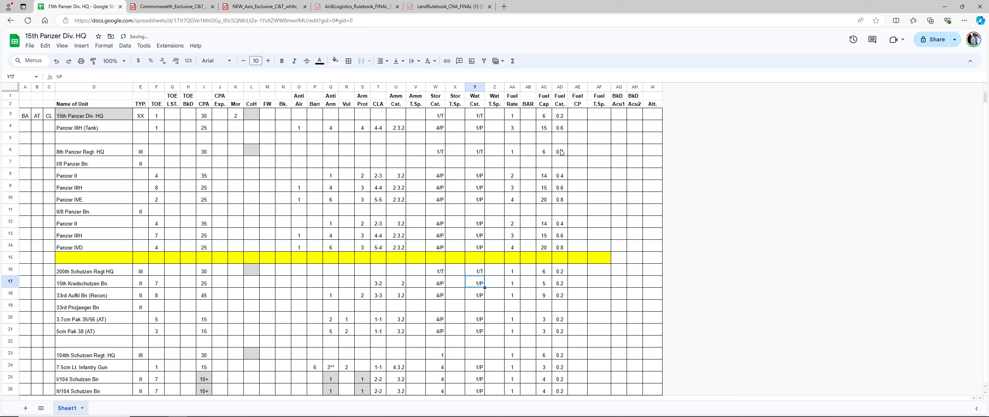
Step: Enter stores cost 1/T for the 104th Schutzen Regt. HQ and 4/P for the next row
scroll("down", 3)
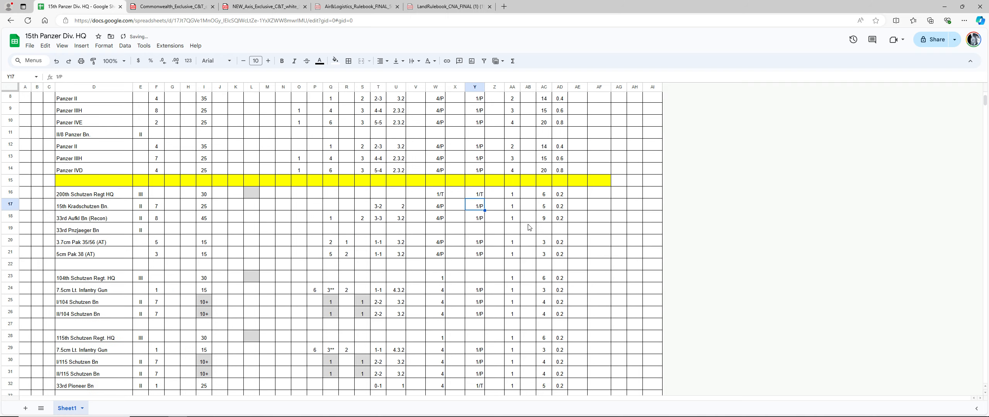
scroll("down", 3)
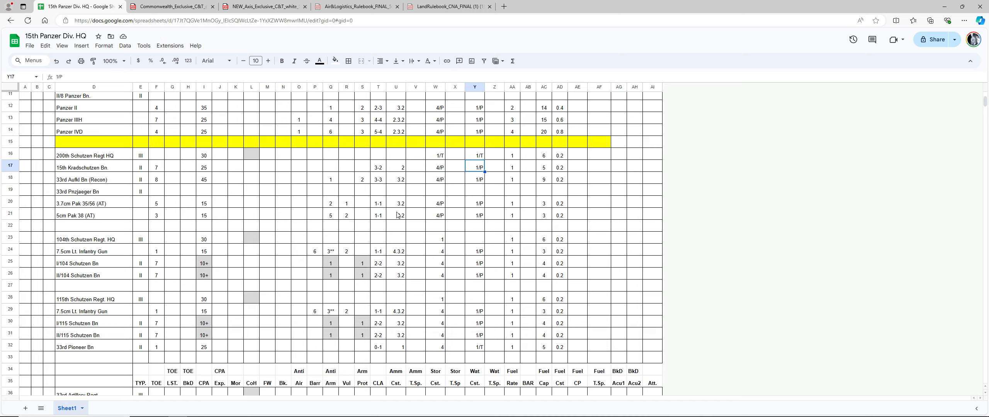
mouse_move(222, 238)
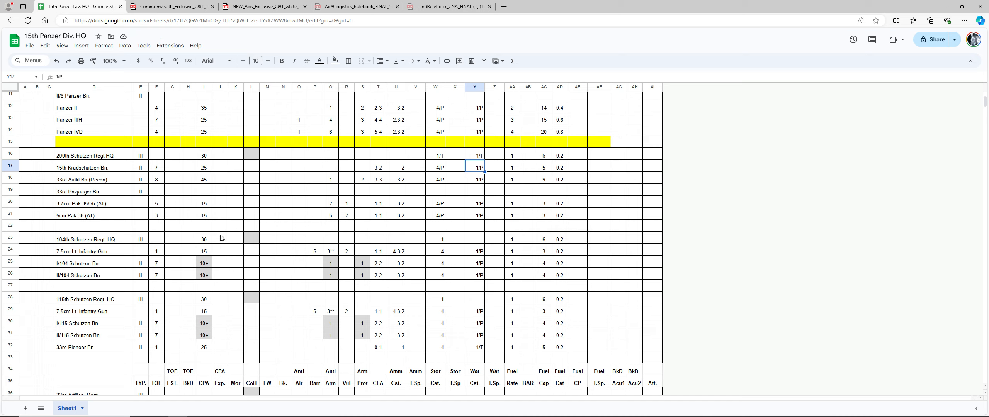
mouse_move(394, 241)
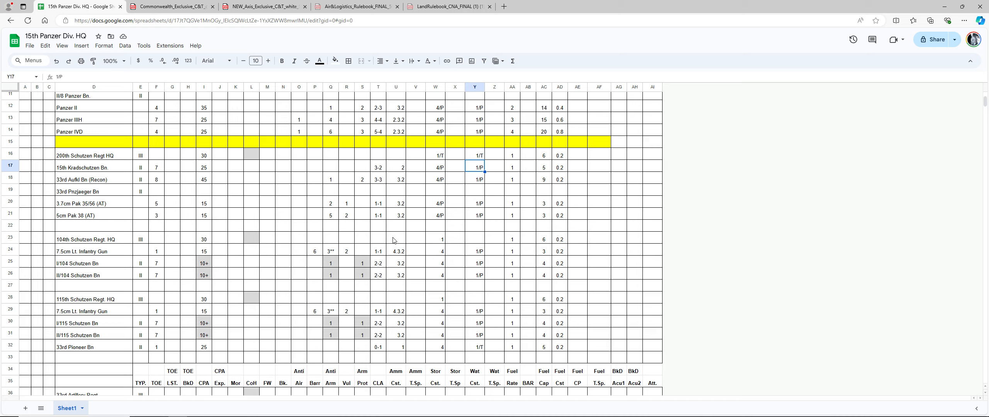
mouse_move(446, 243)
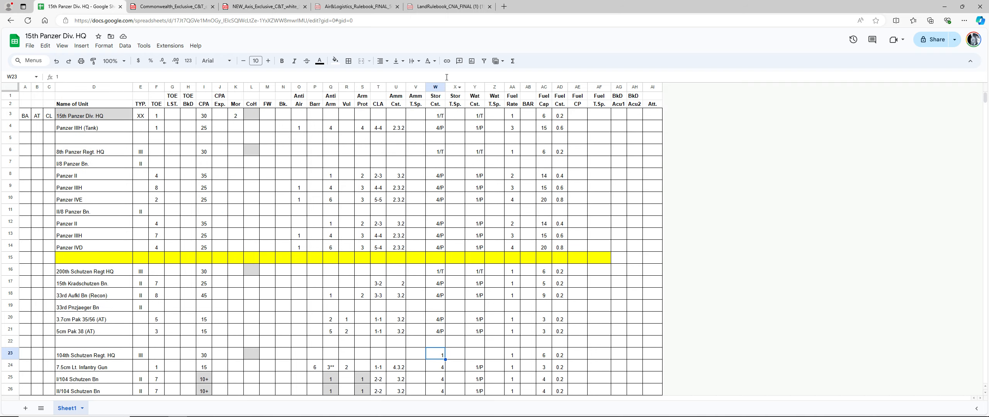
scroll("down", 3)
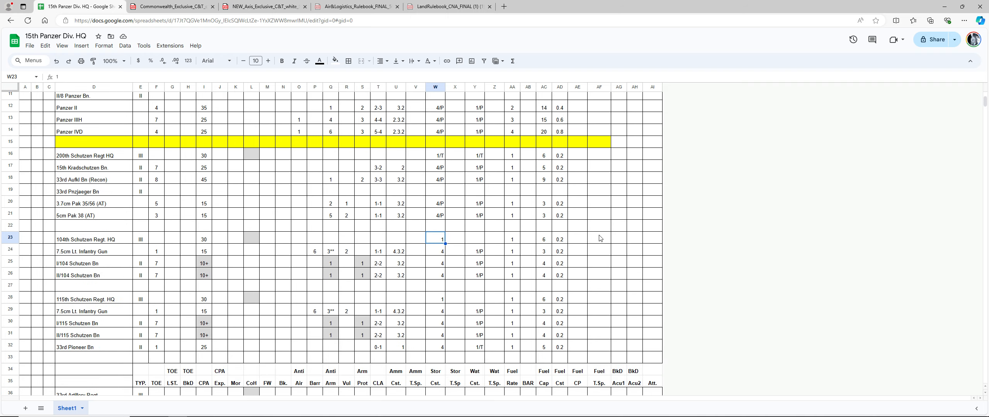
type("1/T")
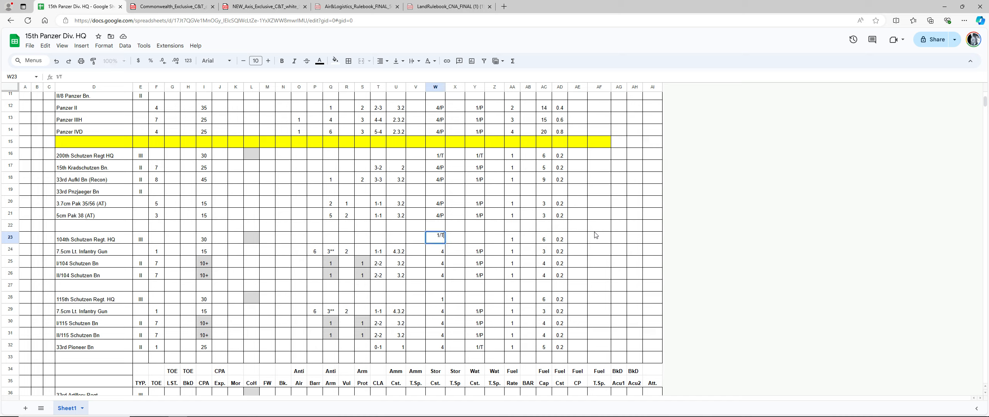
key("Enter")
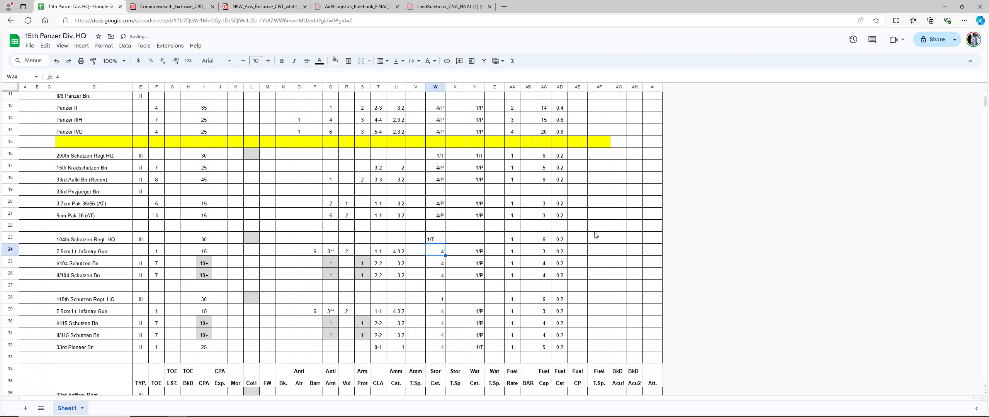
type("4/P")
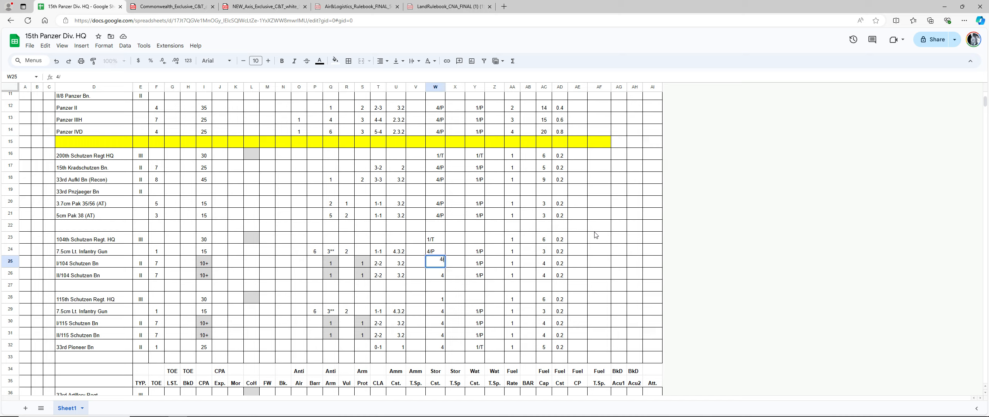
key("Enter")
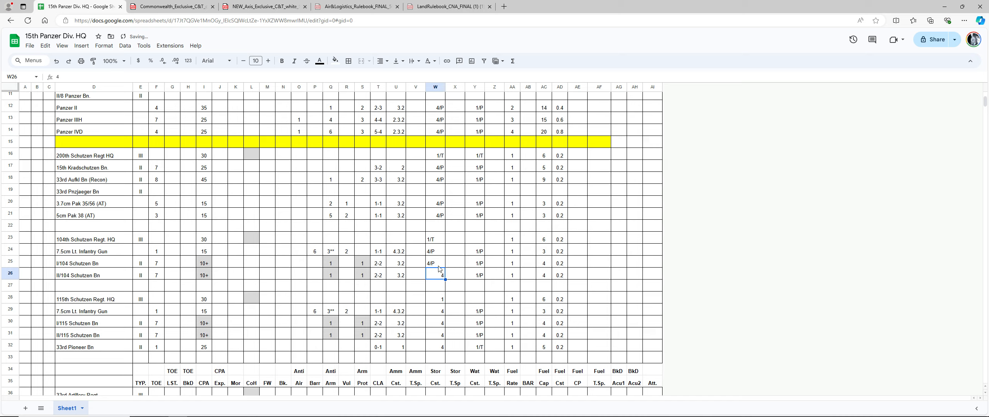
Step: Enter 4/P stores cost for II/104 Schutzen Bn and select the four new stores costs
left_click(436, 263)
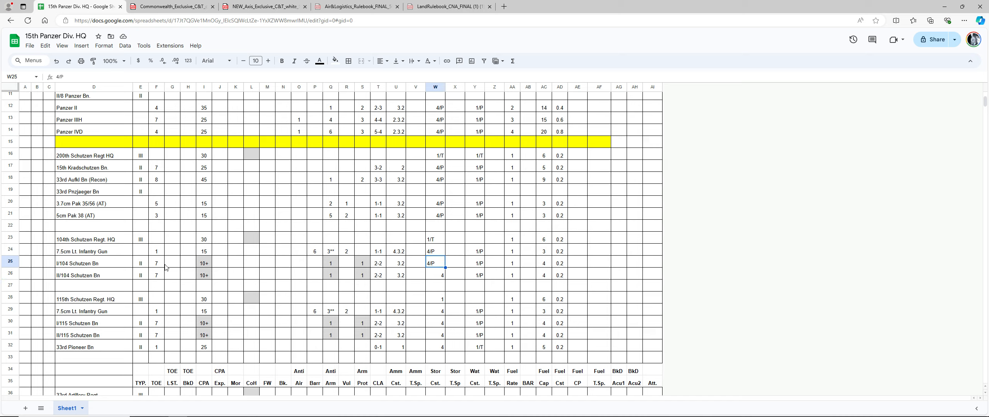
left_click(156, 263)
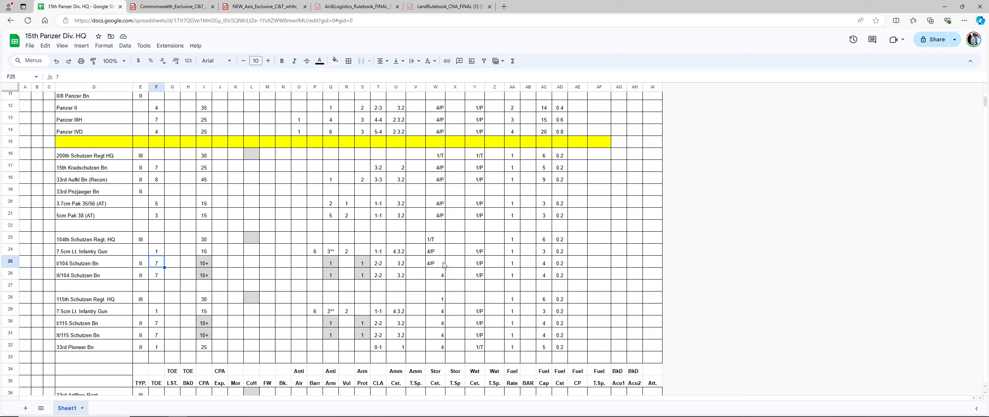
left_click(454, 262)
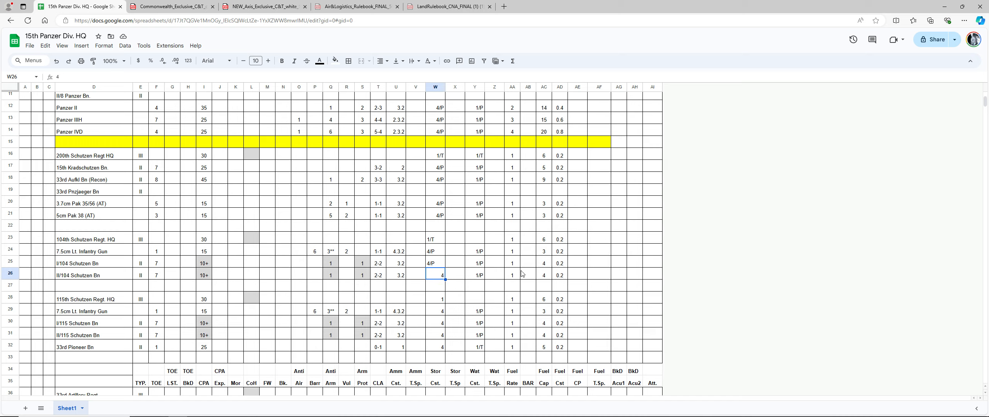
type("4/P")
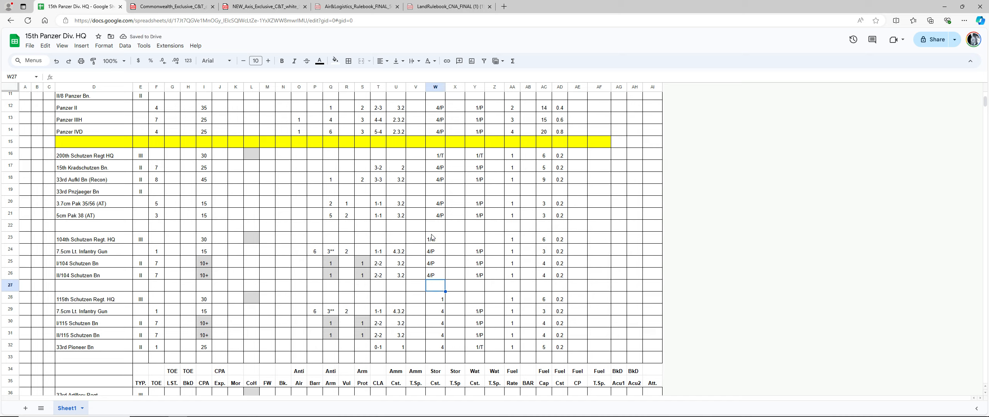
left_click_drag(435, 238, 435, 276)
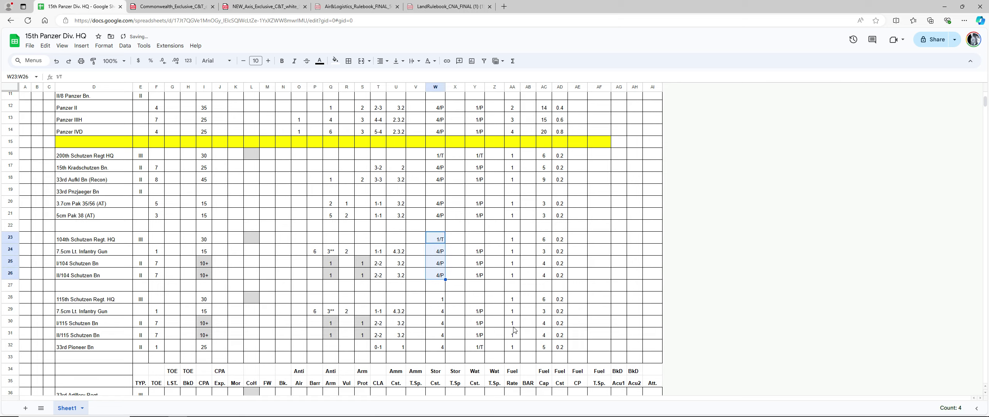
left_click(455, 285)
type("1/T")
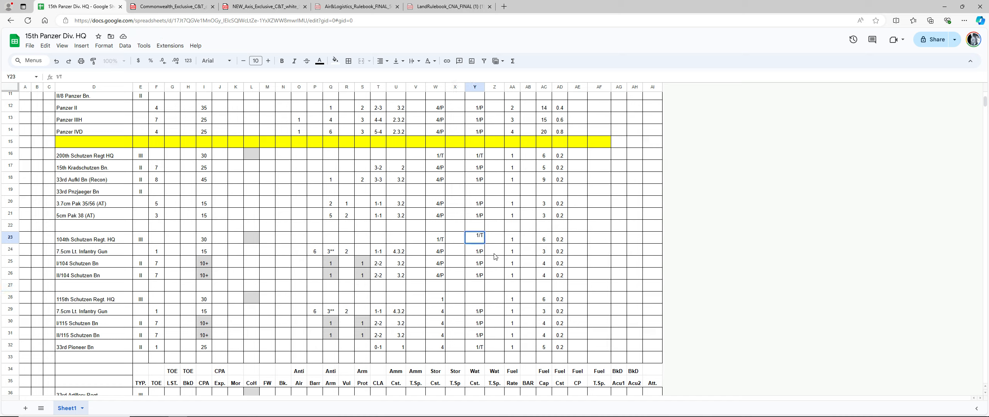
Step: Check the 1/P water costs for the infantry gun and I/104 and II/104 Schutzen battalions
left_click(475, 251)
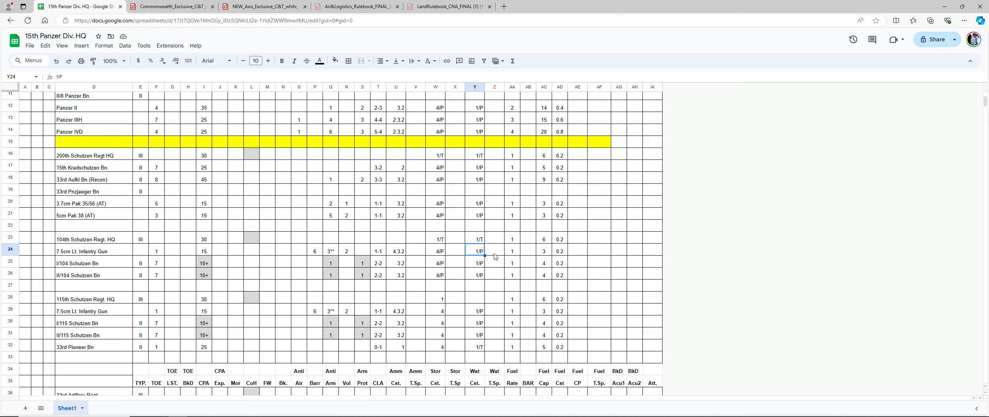
left_click(475, 275)
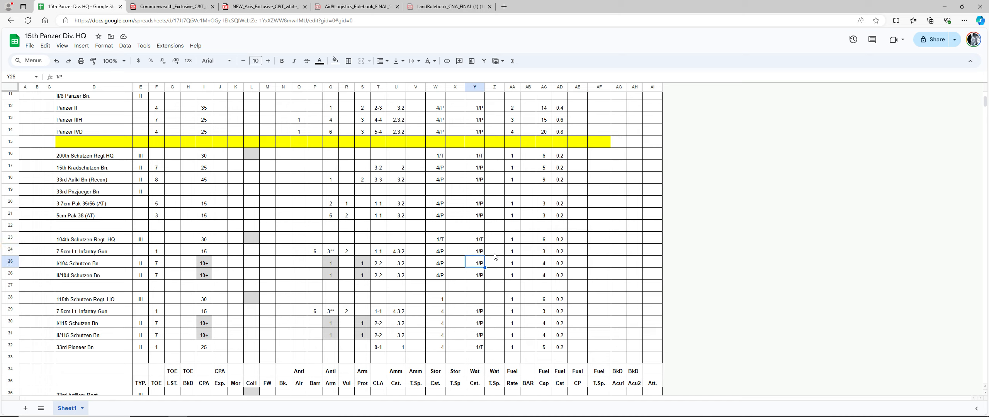
left_click(475, 274)
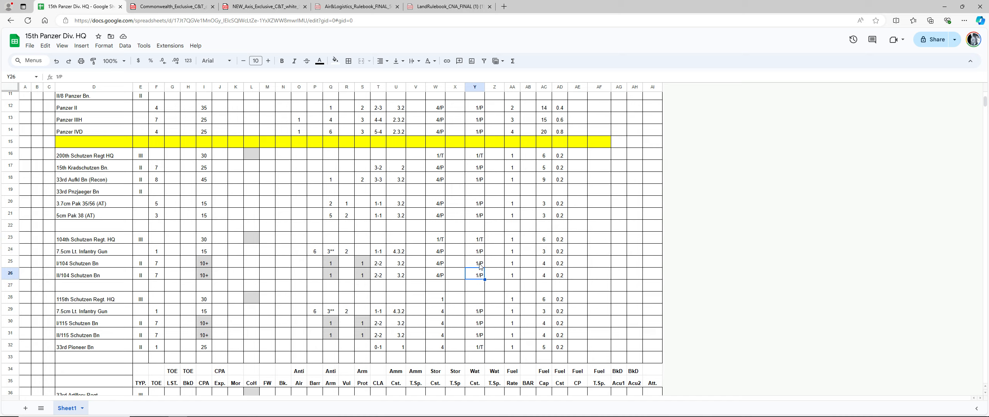
scroll("down", 3)
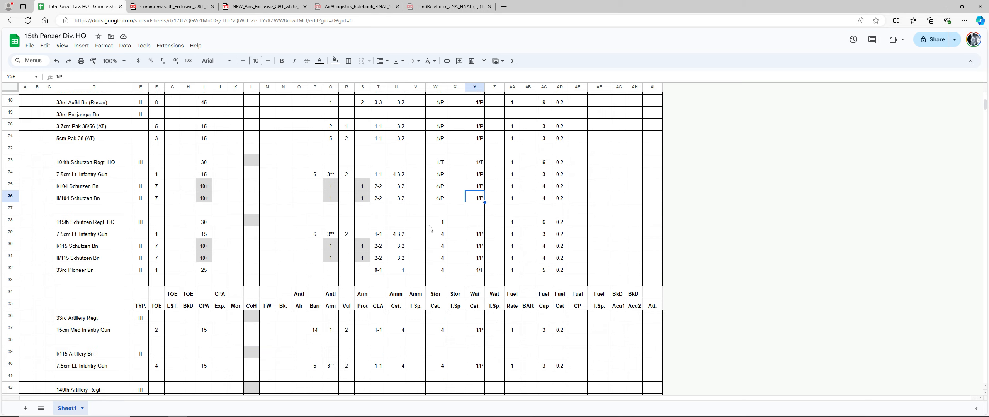
mouse_move(434, 223)
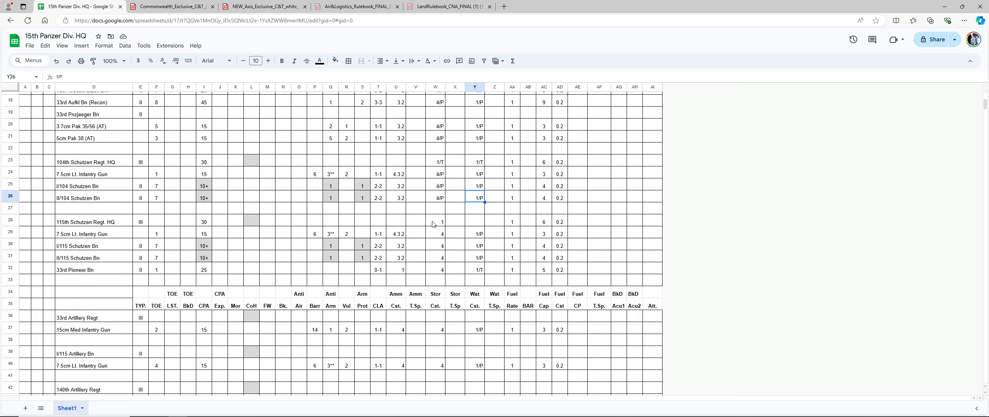
Step: Give the 115th Schutzen Regt. HQ a 1/T stores cost and its units 4/P
left_click(435, 219)
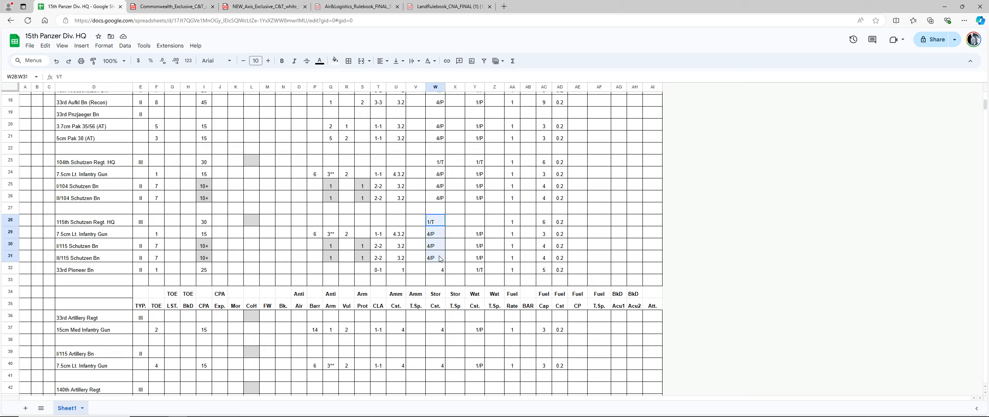
left_click(380, 61)
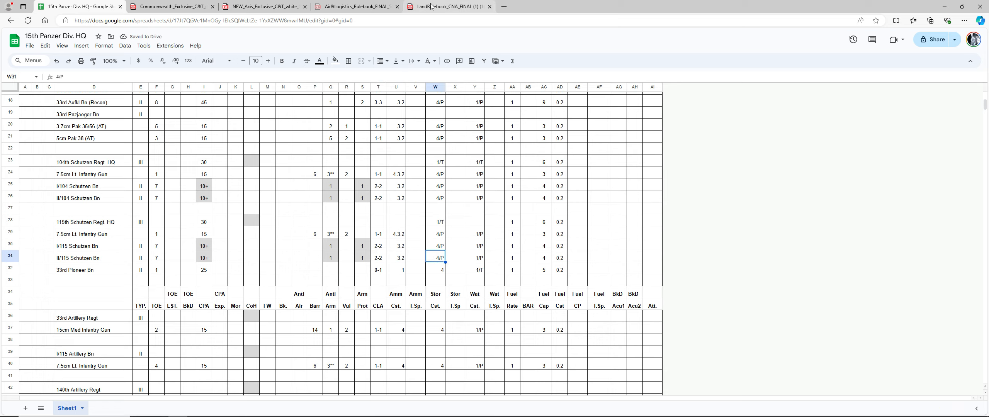
left_click(375, 7)
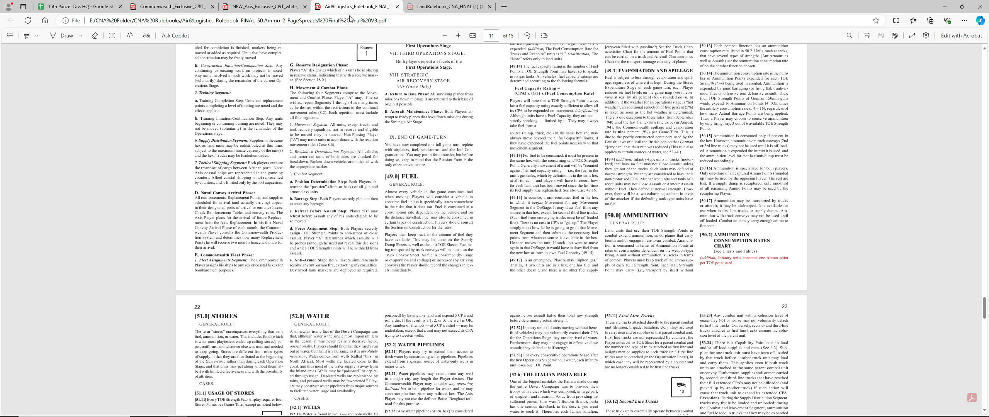
mouse_move(691, 286)
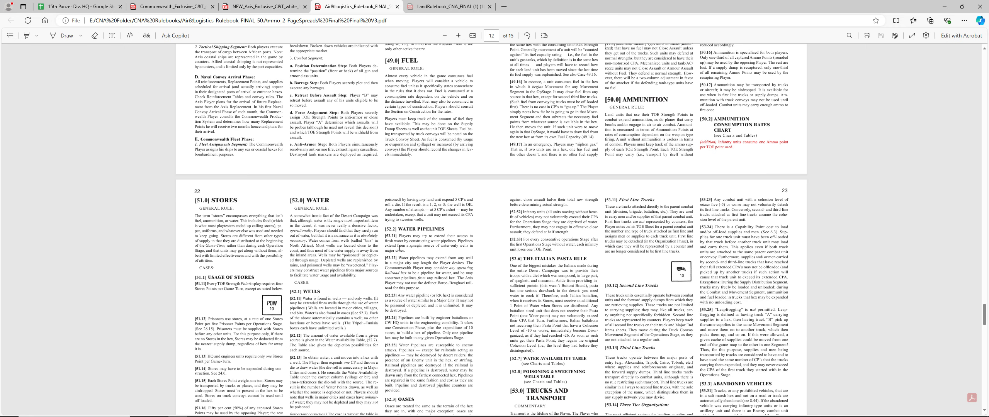
Step: Scroll the rulebook to page 12 showing sections 51.0 Stores and 52.0 Water
scroll("down", 3)
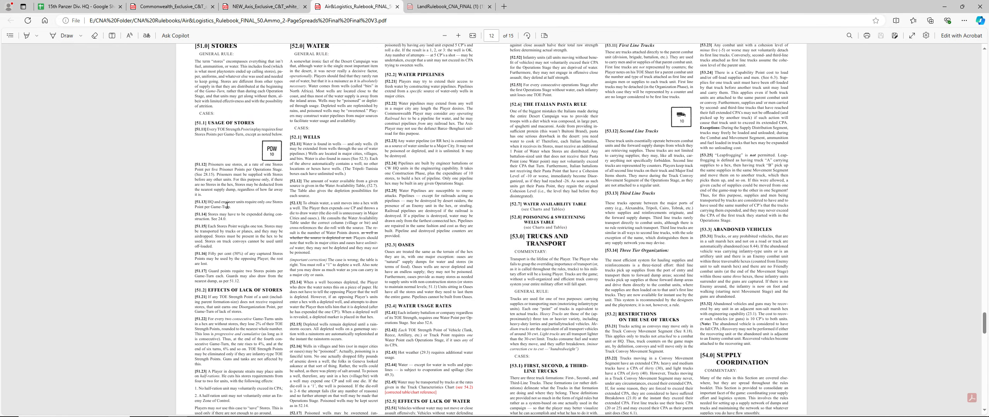
mouse_move(249, 208)
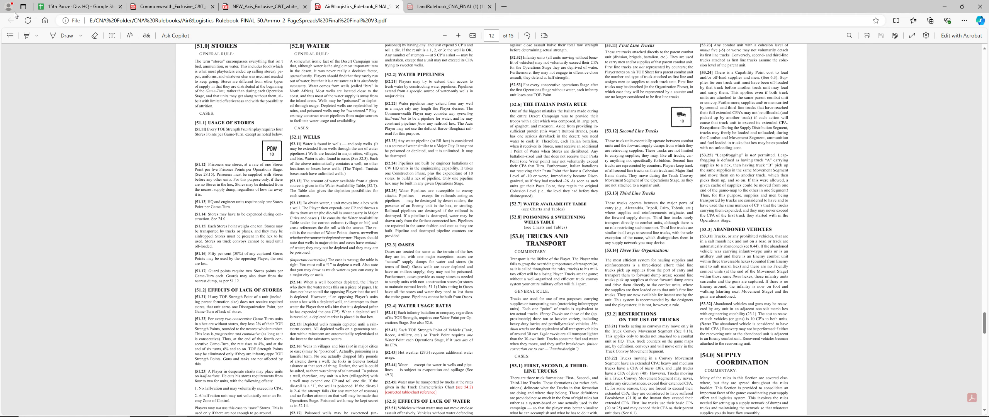
Step: Back in the spreadsheet, set the 33rd Pioneer Bn stores cost to 1/T
left_click(83, 7)
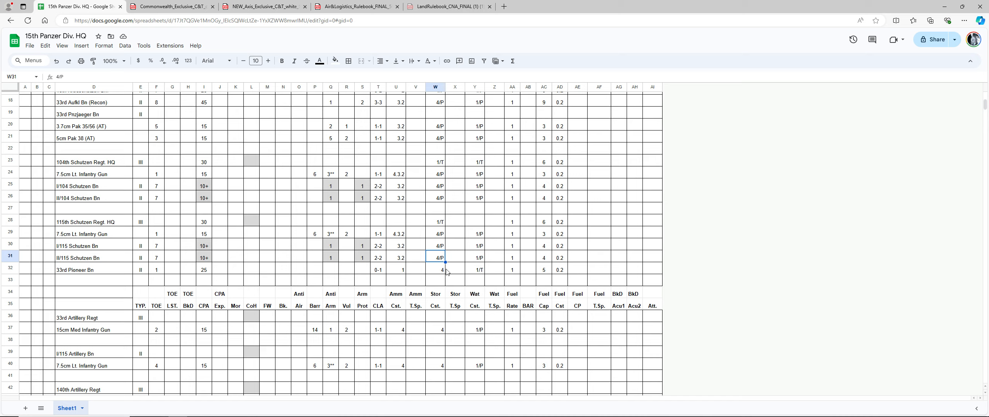
left_click(435, 270)
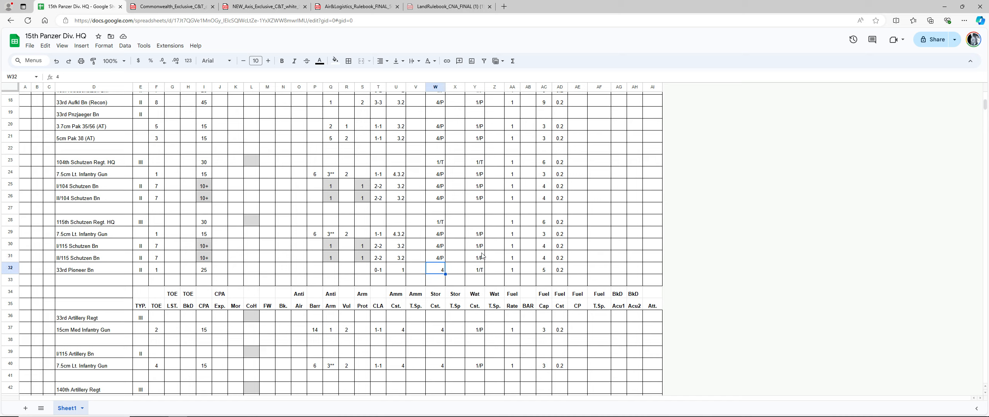
type("1/T")
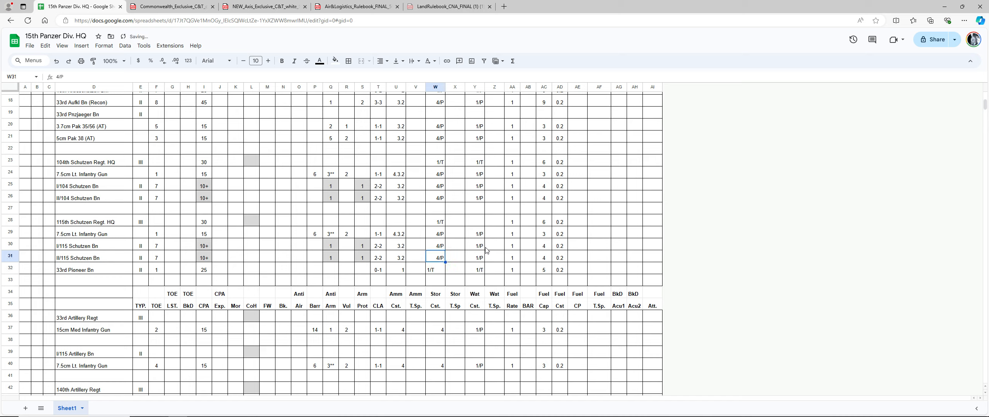
left_click(435, 269)
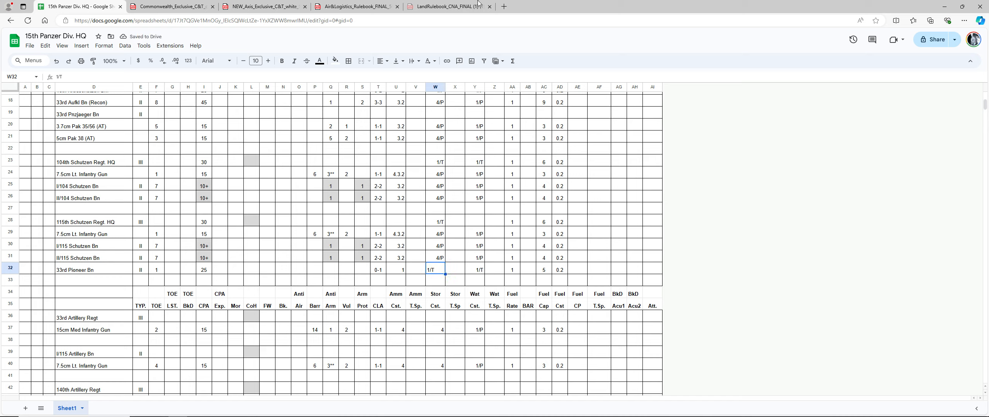
Step: Review the I/115 stores cost and the 115th HQ and 33rd Pioneer Bn water costs
left_click(380, 62)
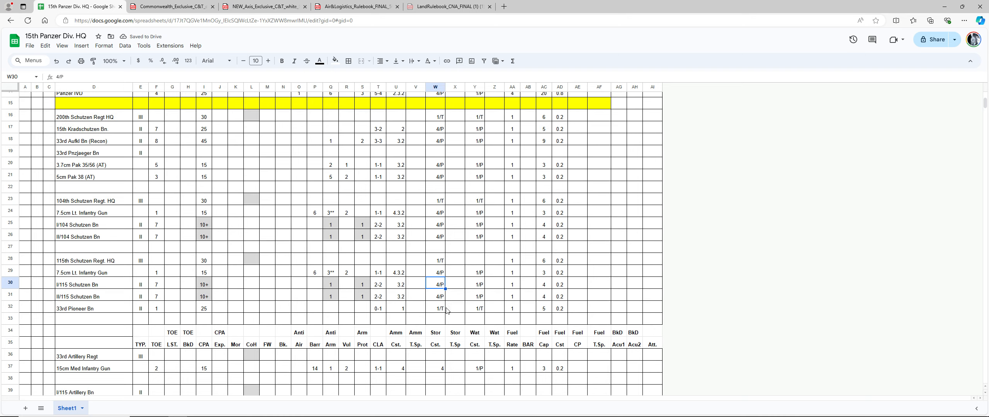
mouse_move(475, 284)
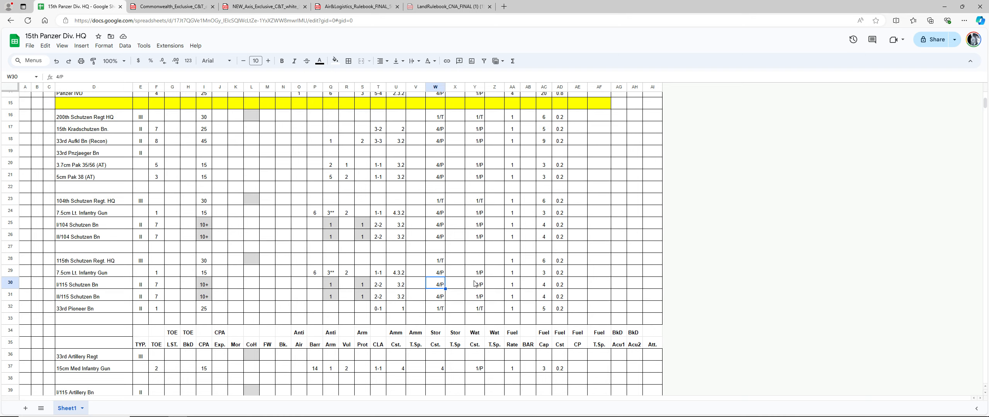
left_click(475, 258)
type("1/T")
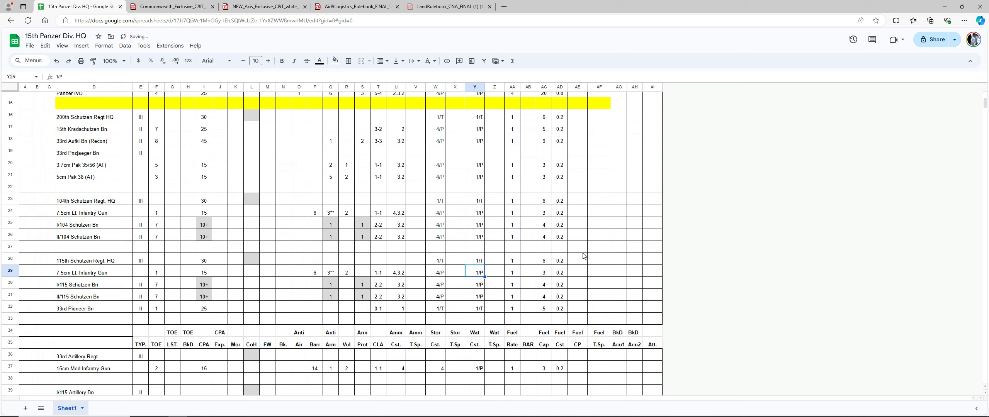
left_click(475, 308)
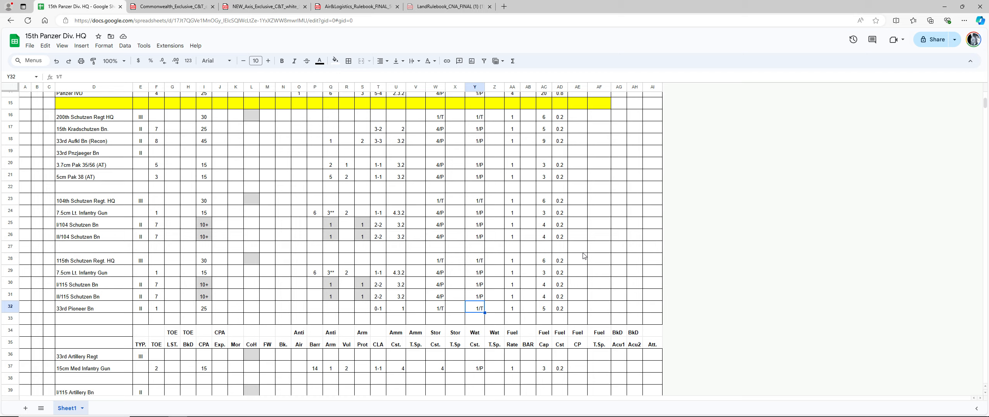
mouse_move(434, 299)
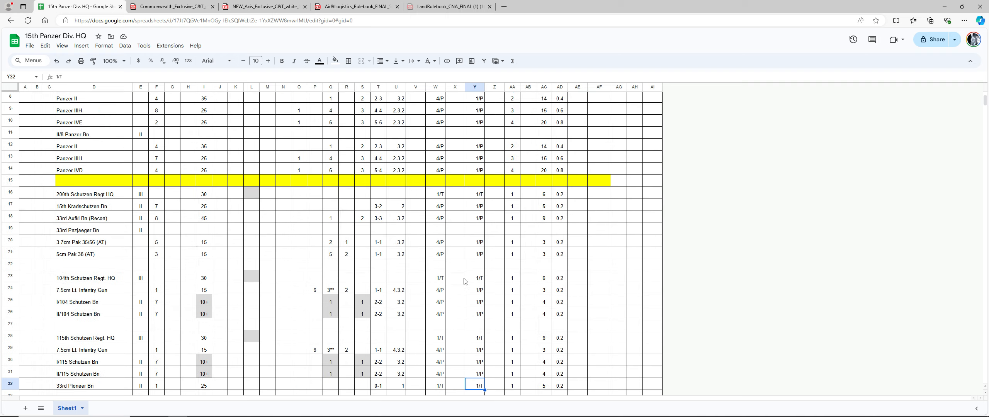
left_click(94, 180)
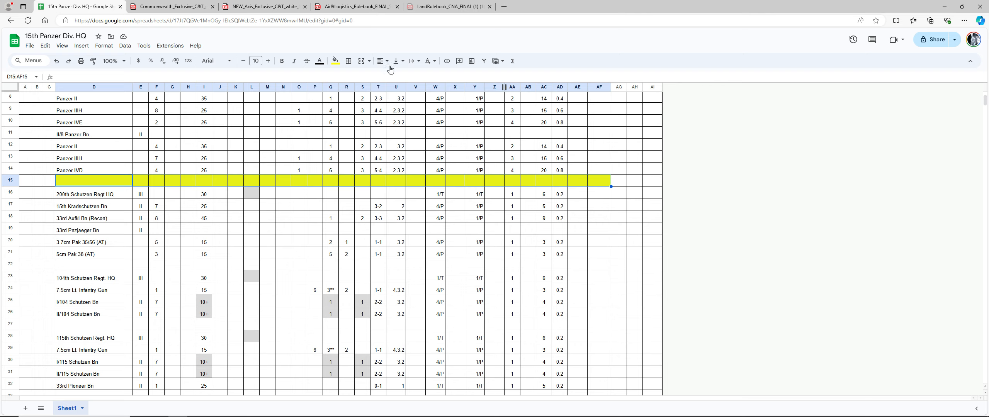
left_click(334, 61)
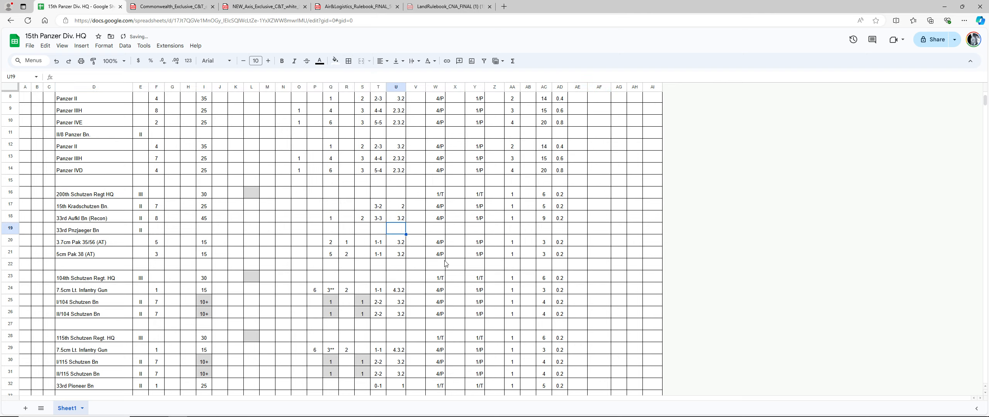
scroll("down", 3)
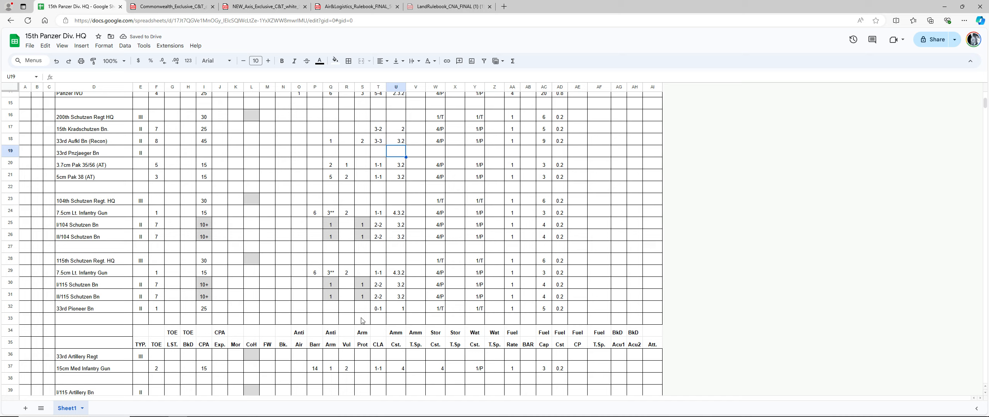
mouse_move(100, 265)
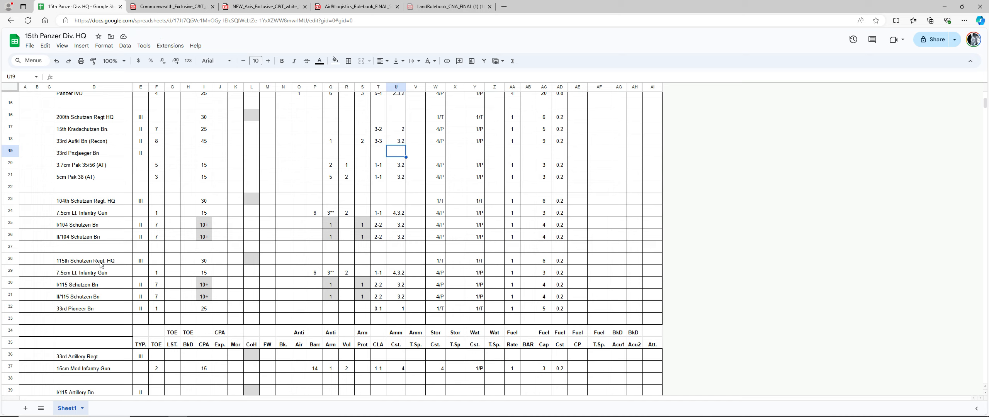
mouse_move(440, 266)
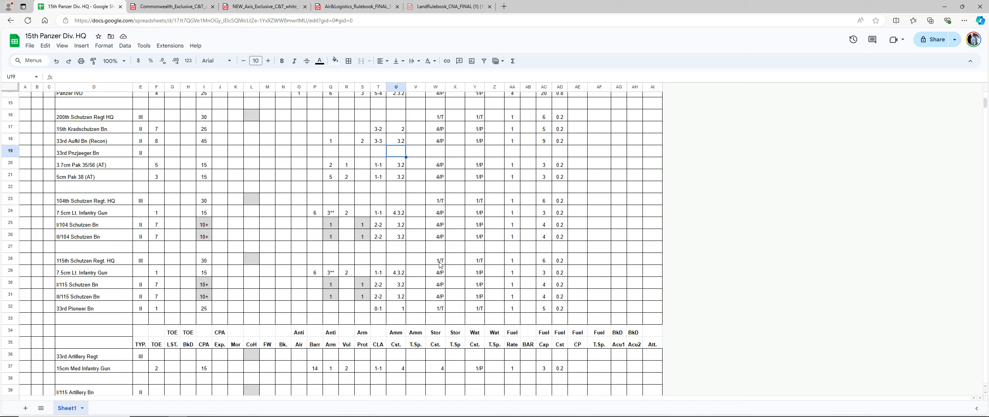
mouse_move(472, 263)
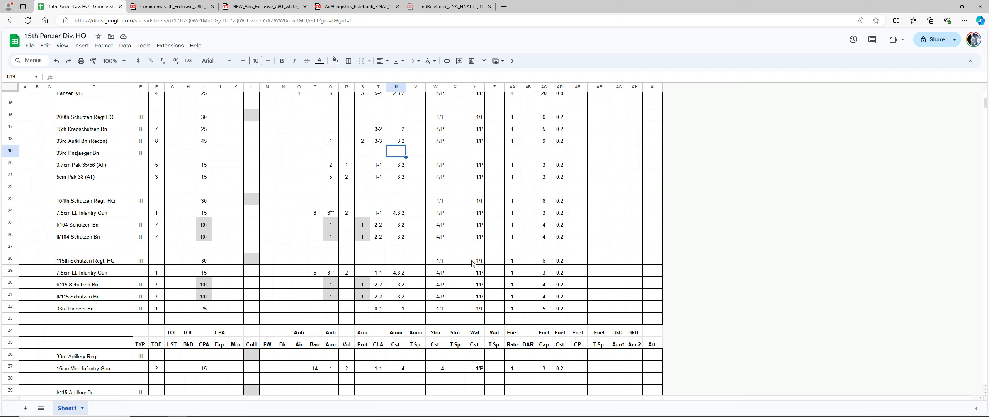
mouse_move(519, 265)
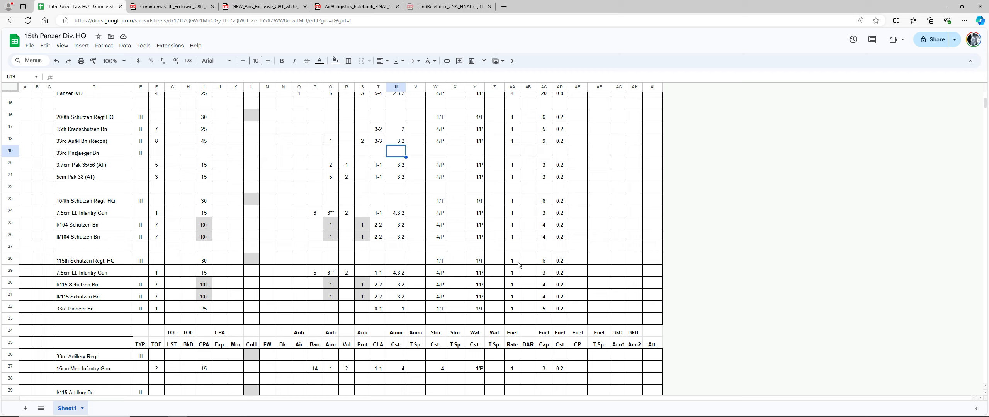
mouse_move(554, 267)
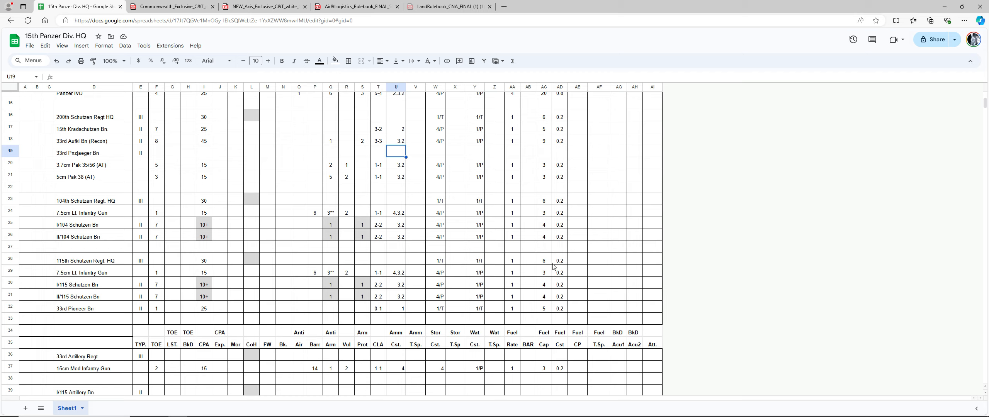
mouse_move(564, 264)
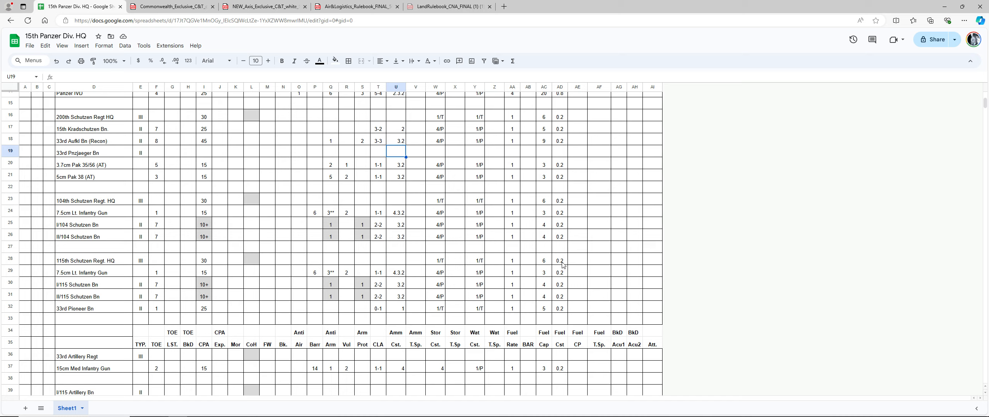
mouse_move(505, 275)
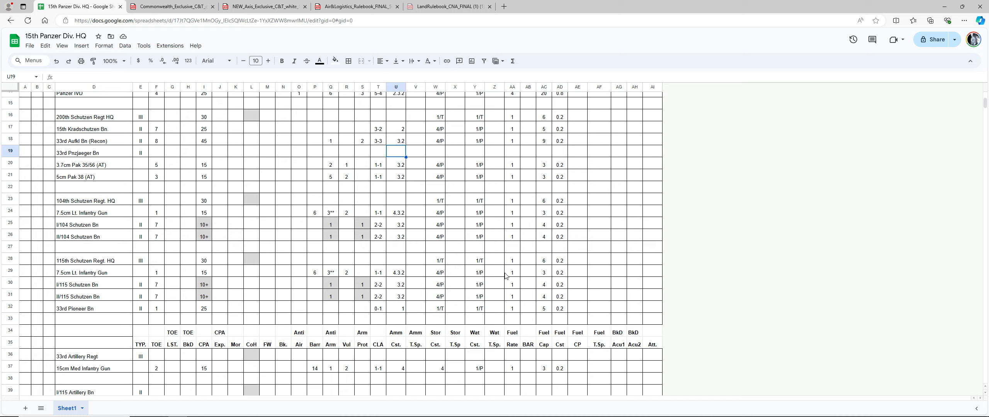
mouse_move(487, 308)
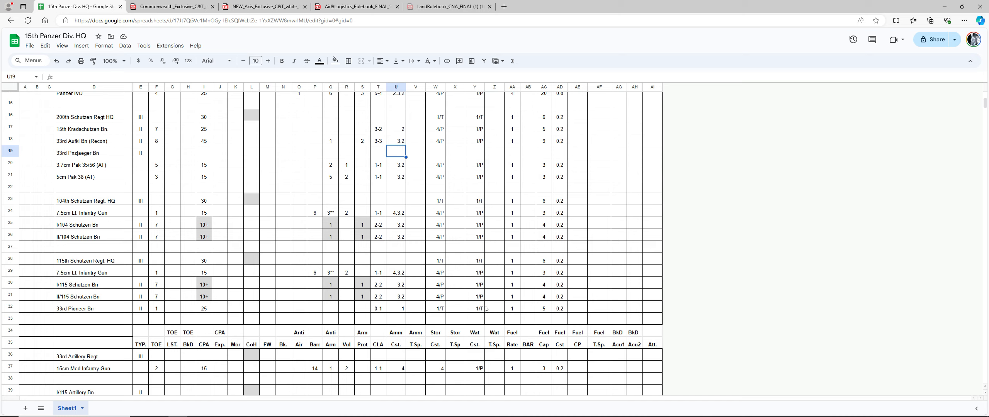
mouse_move(481, 313)
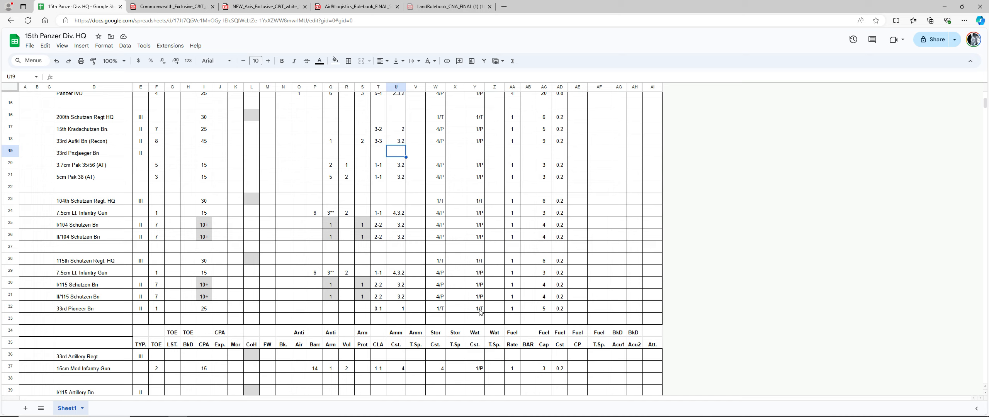
mouse_move(447, 309)
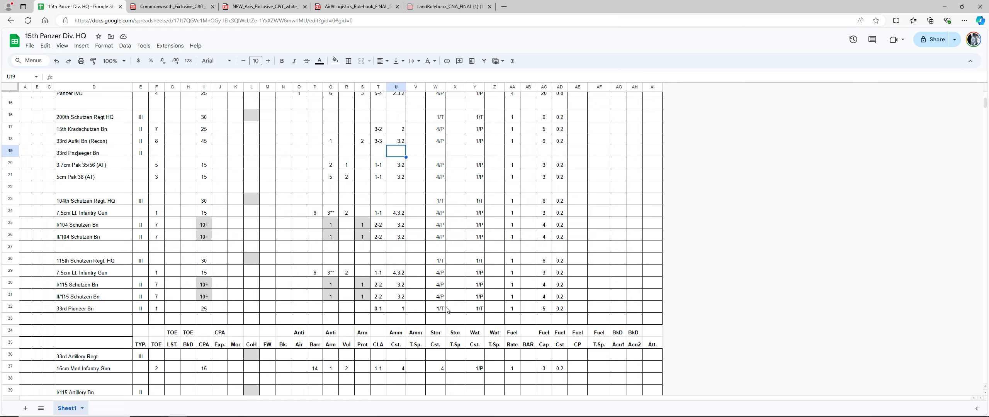
mouse_move(472, 321)
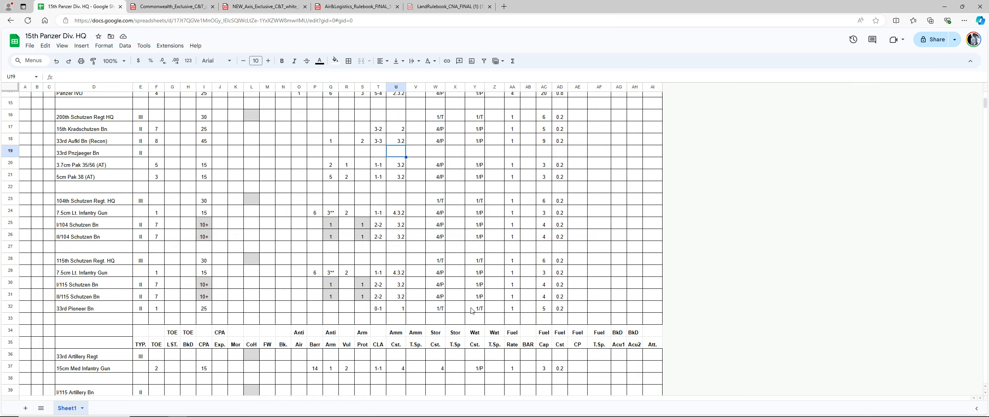
Step: Check the 15cm Med Infantry Gun's CLA and barrage values, then enter ammo cost 4.3.2
scroll("down", 3)
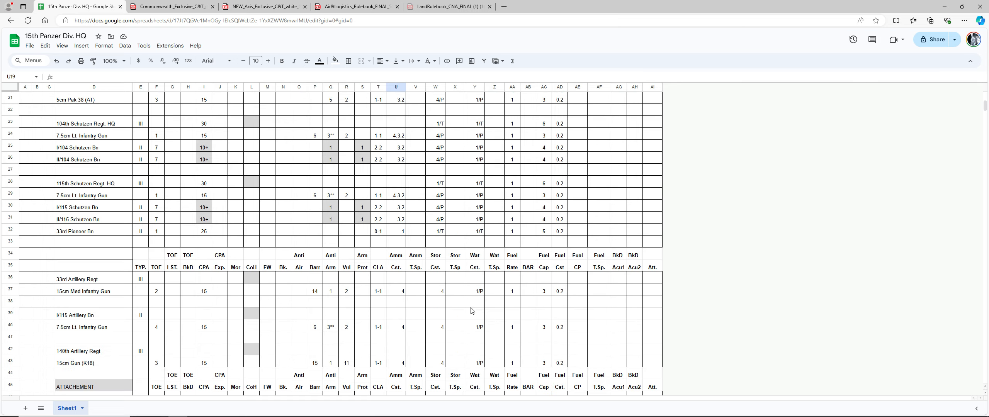
mouse_move(191, 302)
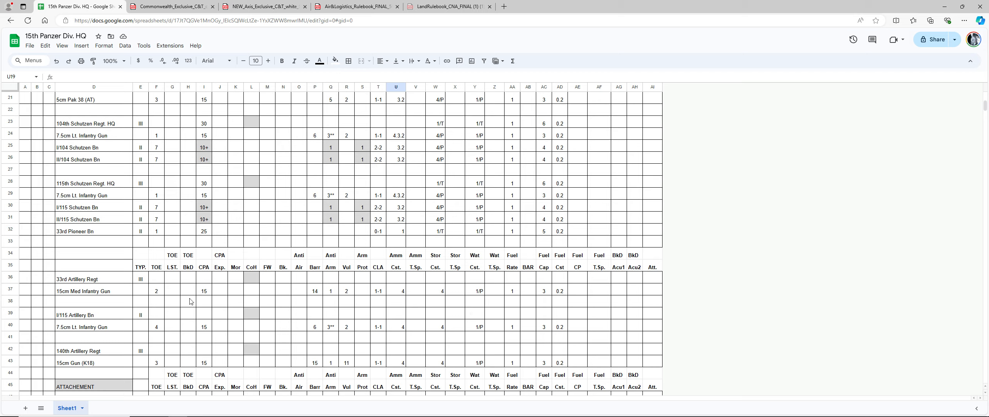
mouse_move(310, 296)
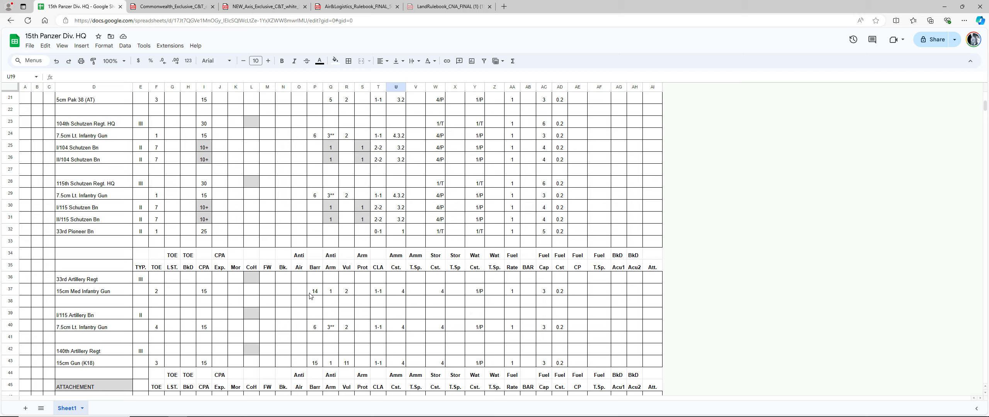
mouse_move(329, 293)
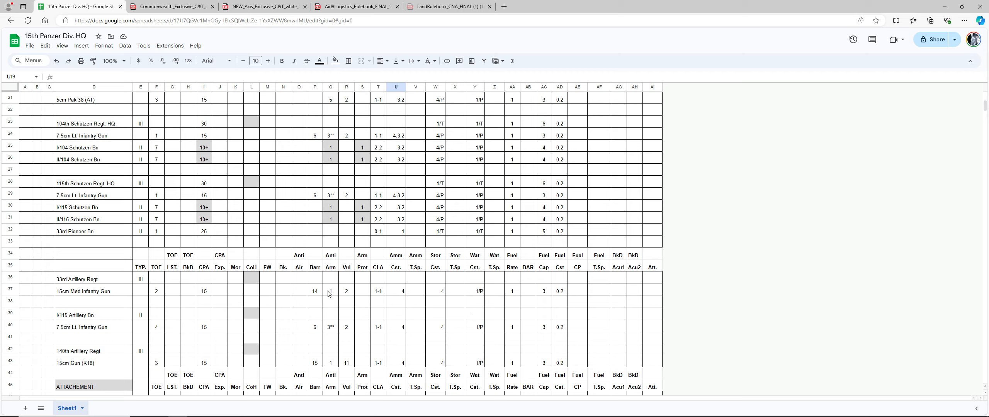
left_click(378, 290)
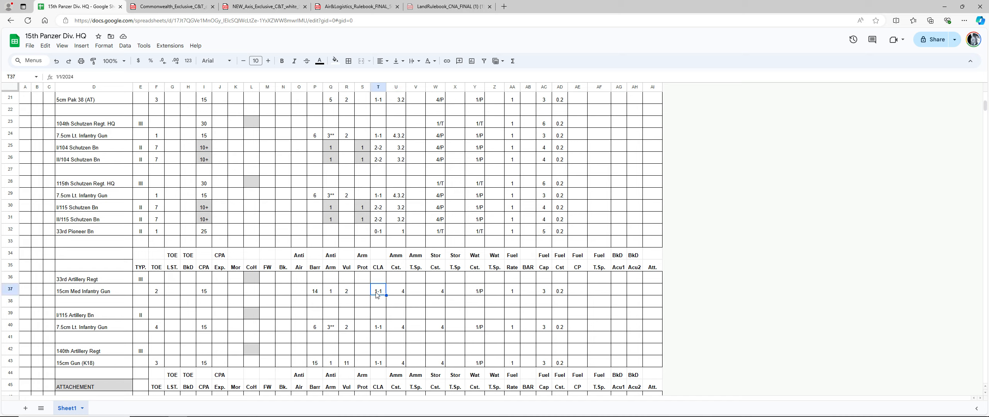
left_click(314, 290)
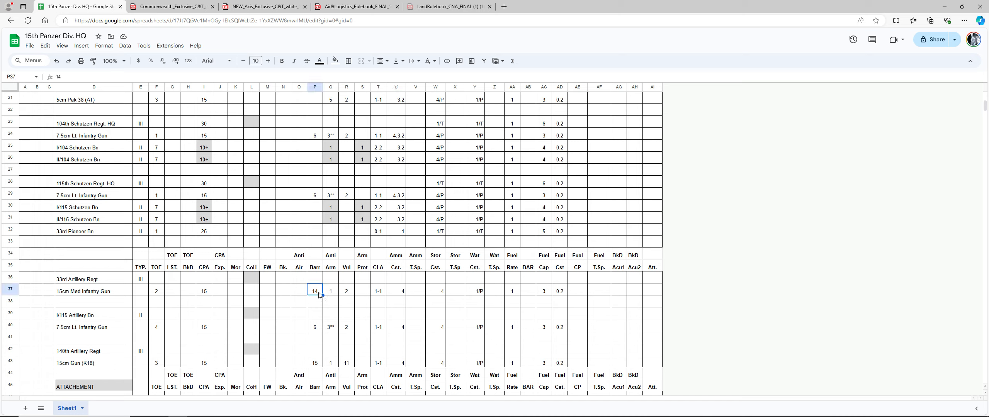
left_click(331, 290)
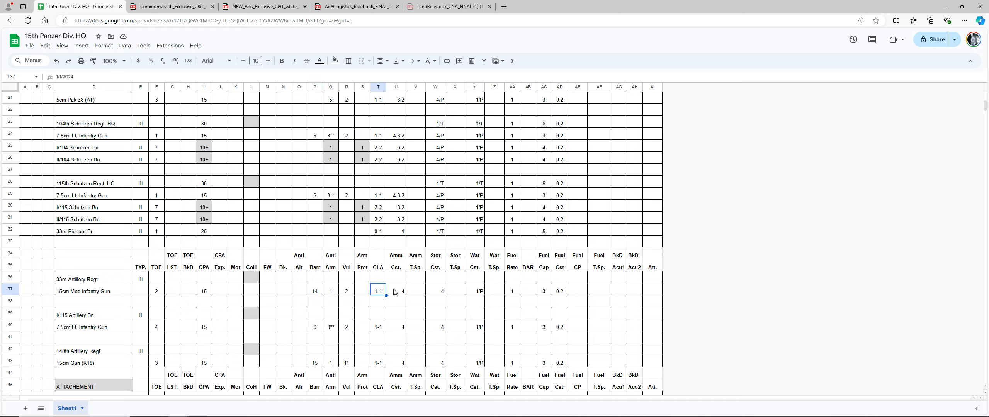
left_click(395, 291)
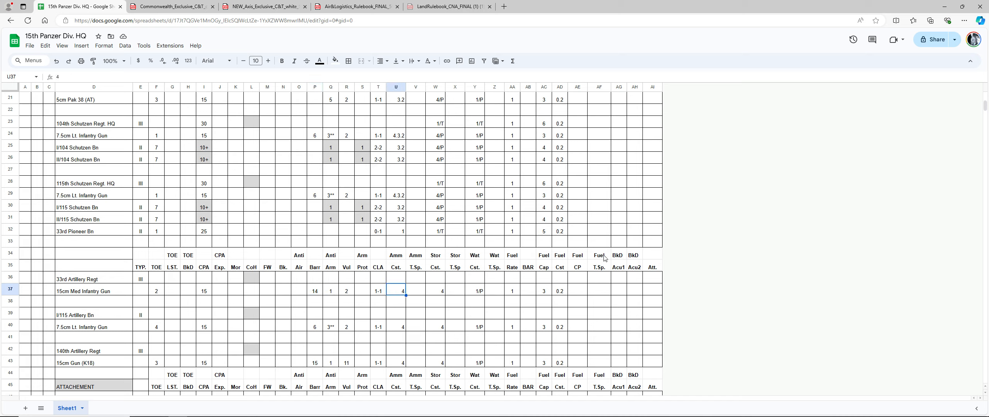
type("4.3.2")
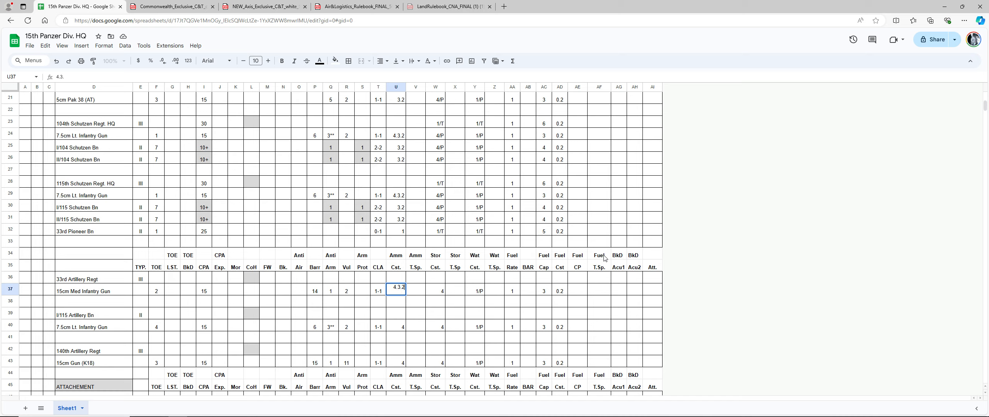
key("Enter")
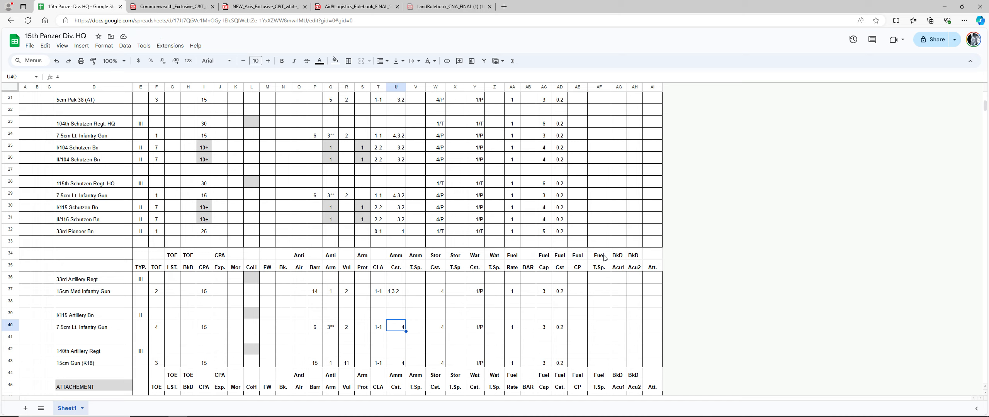
type("4.3.2")
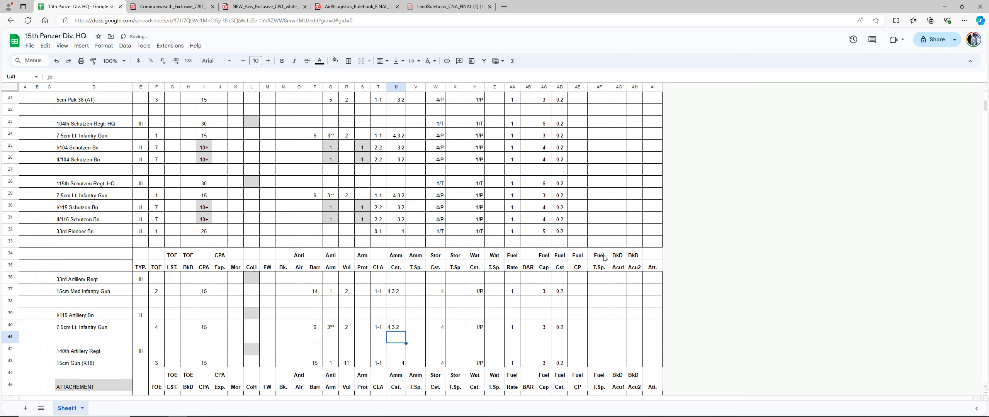
left_click(396, 363)
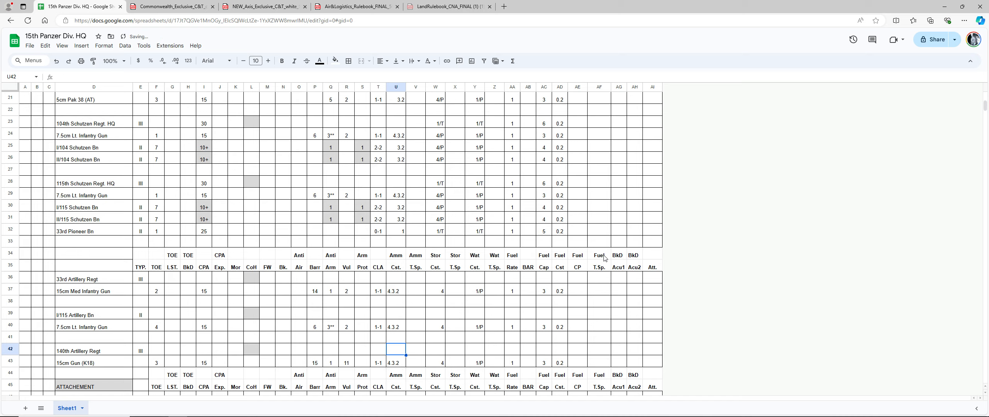
mouse_move(398, 291)
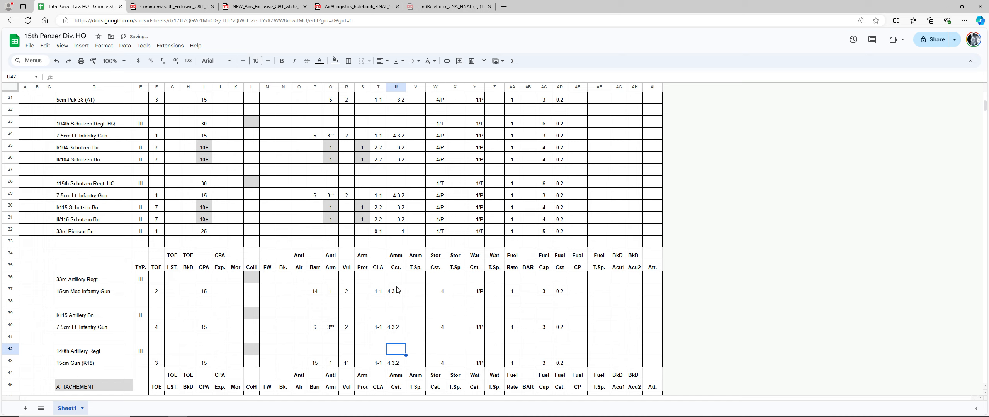
Step: Right-align the artillery rows' ammo costs (U37:U43) and storage costs (W37:W43)
left_click_drag(396, 291, 395, 362)
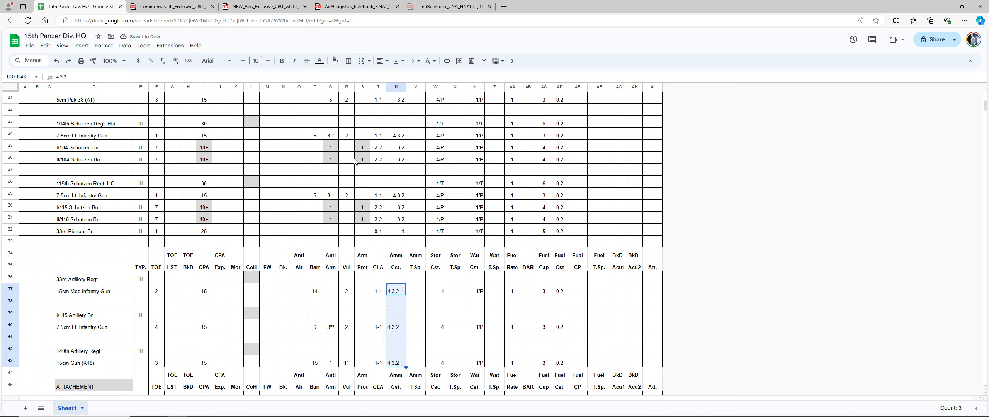
left_click(380, 61)
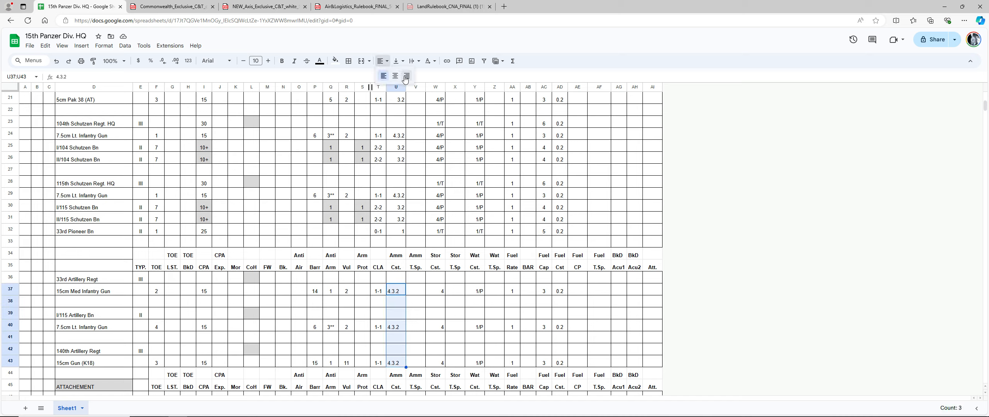
left_click(416, 301)
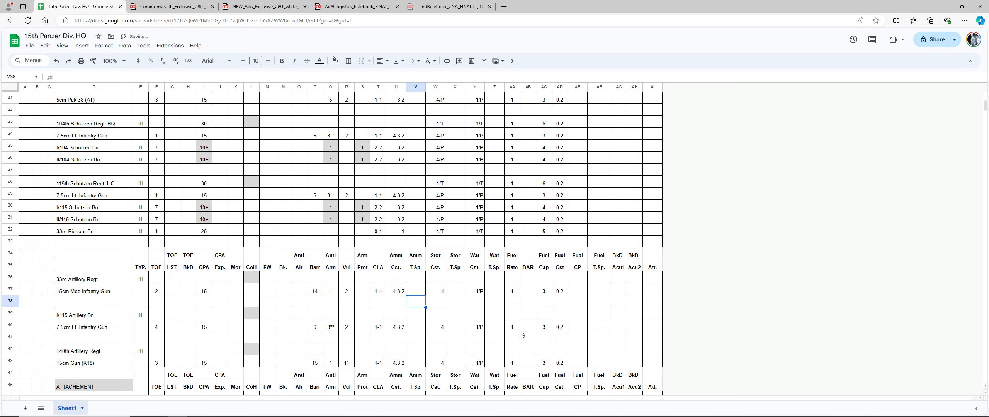
mouse_move(436, 300)
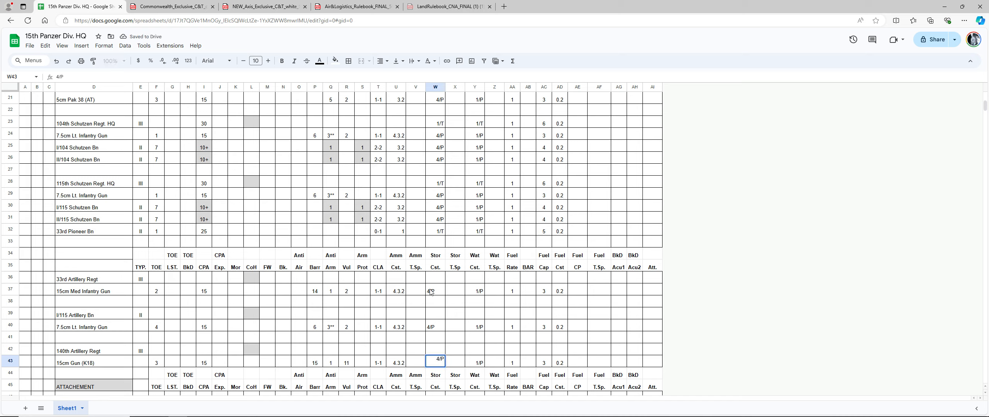
left_click_drag(435, 290, 436, 363)
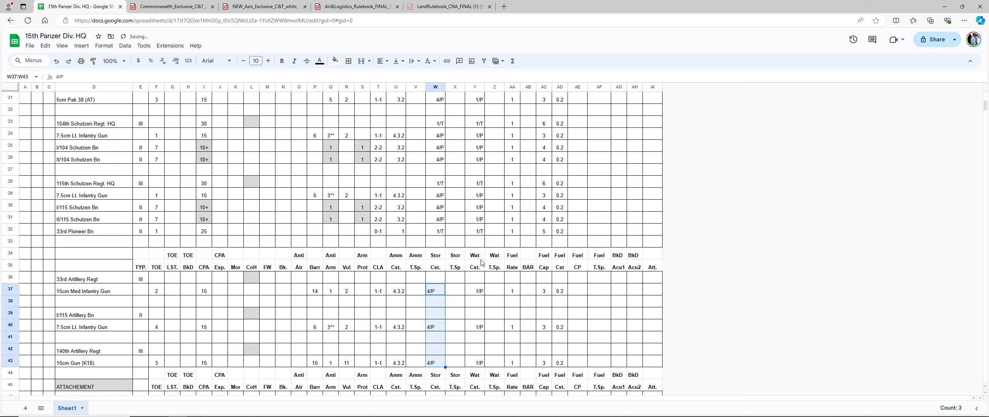
left_click(380, 60)
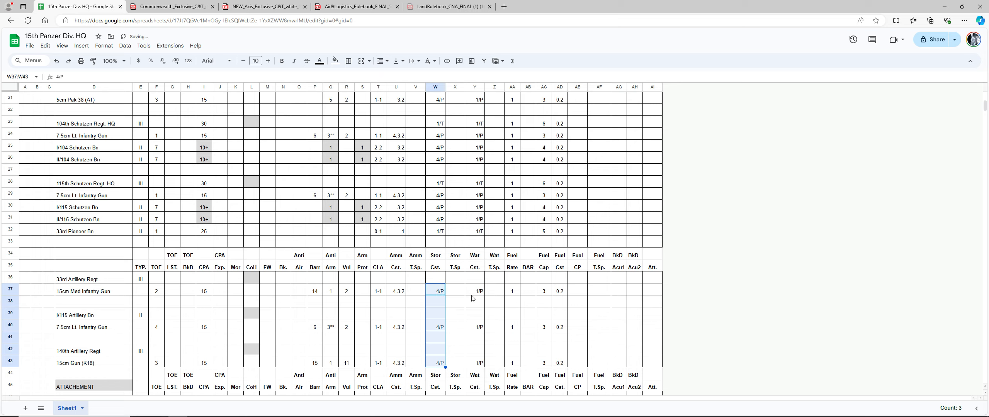
left_click(475, 291)
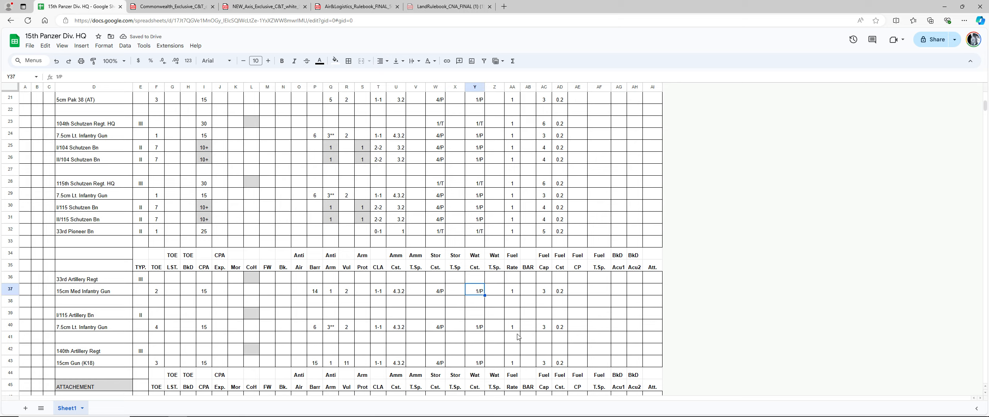
mouse_move(494, 339)
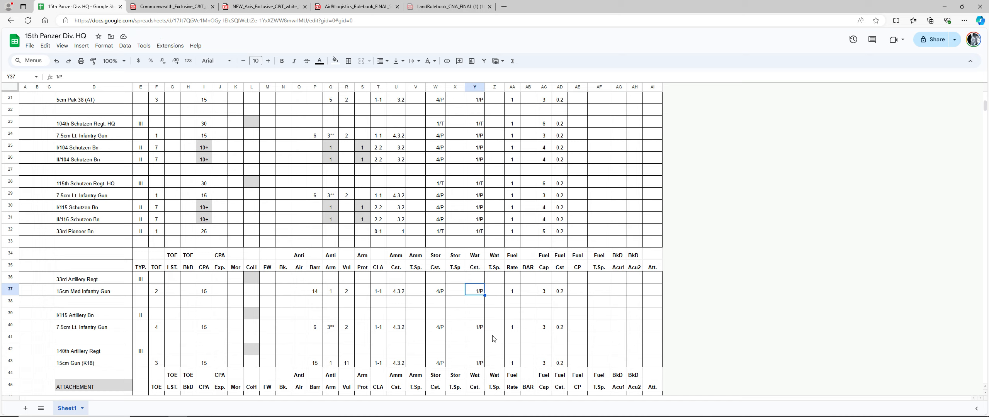
mouse_move(486, 363)
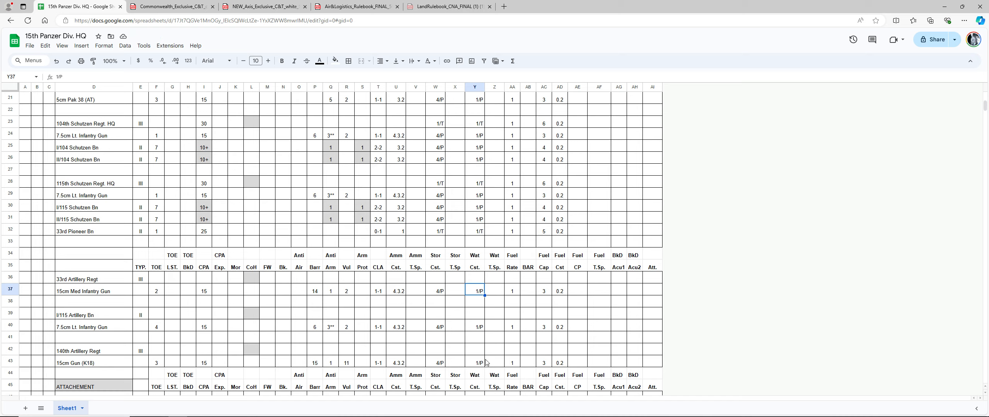
mouse_move(503, 314)
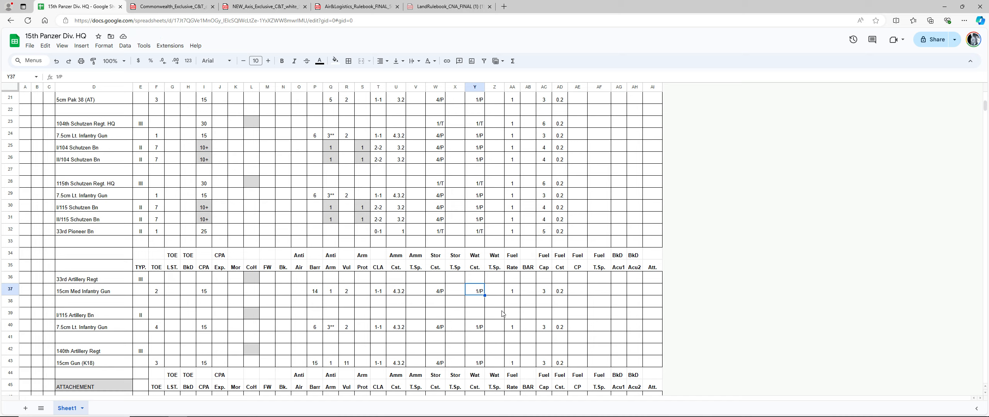
mouse_move(490, 319)
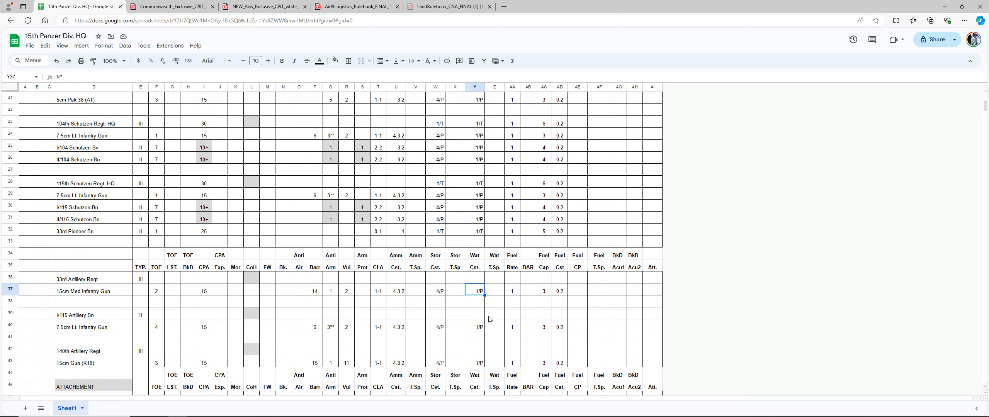
scroll("down", 3)
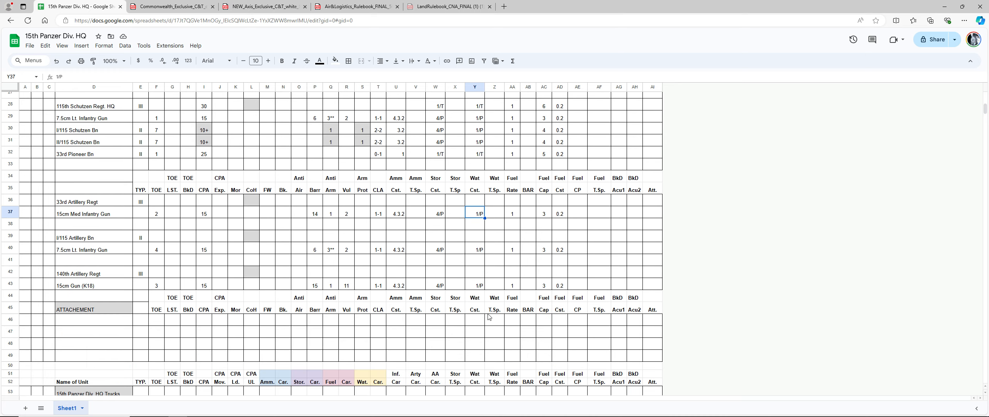
Step: Scroll down through the artillery and truck rows to review them
scroll("down", 3)
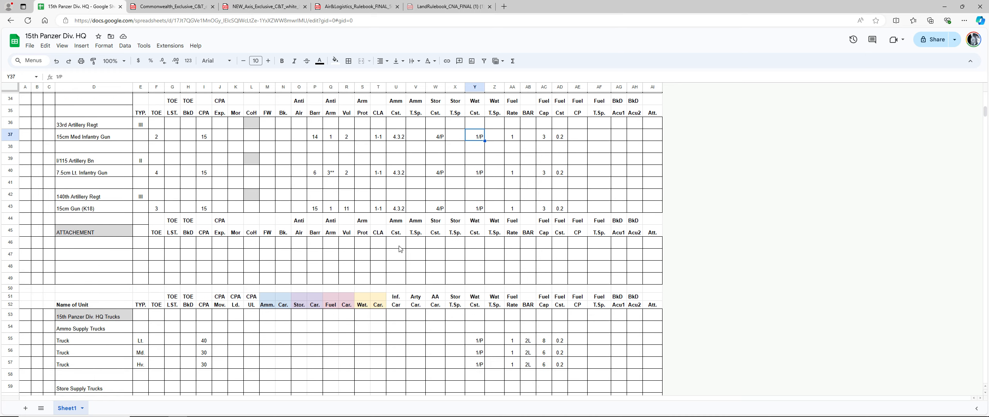
mouse_move(111, 254)
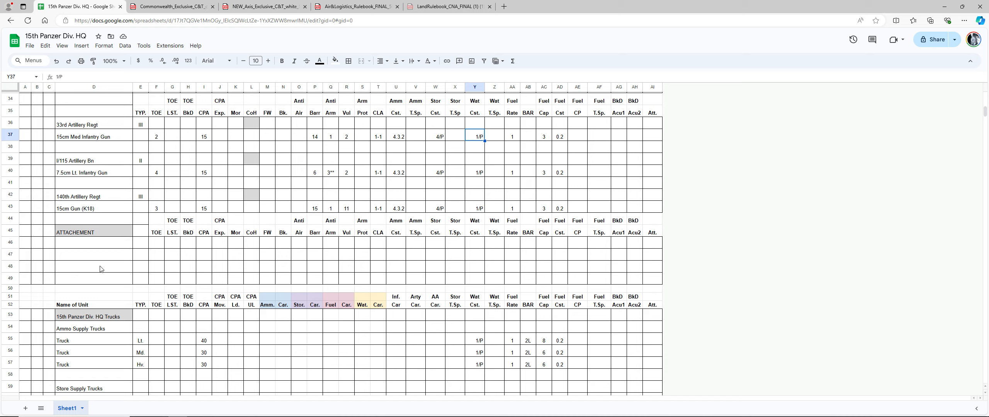
mouse_move(101, 263)
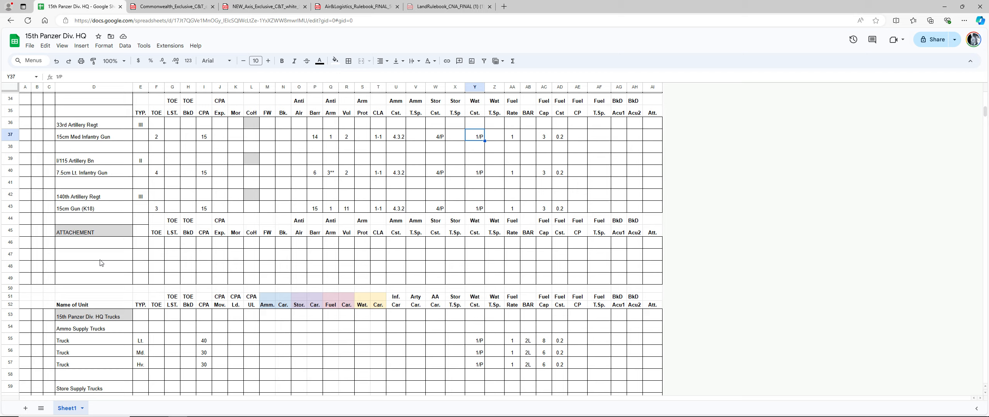
mouse_move(118, 262)
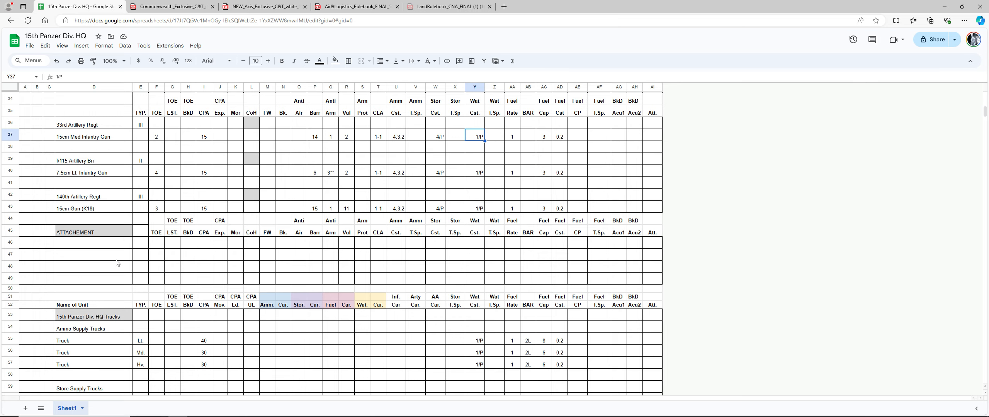
scroll("down", 3)
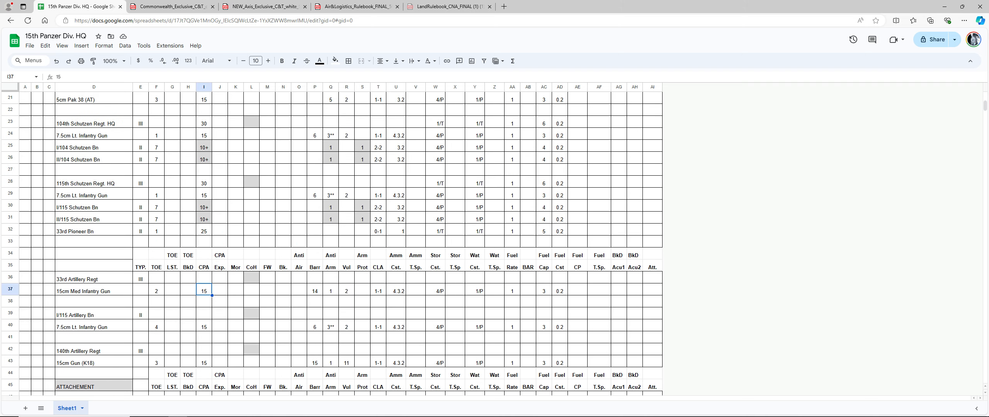
mouse_move(210, 320)
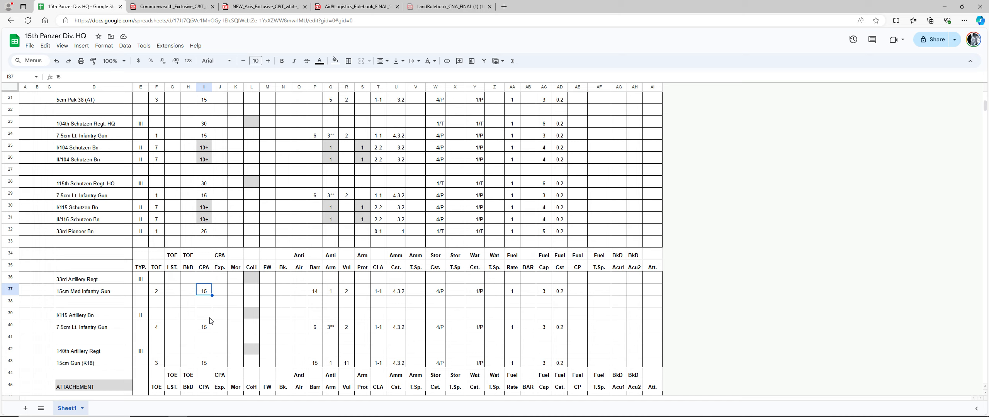
mouse_move(340, 317)
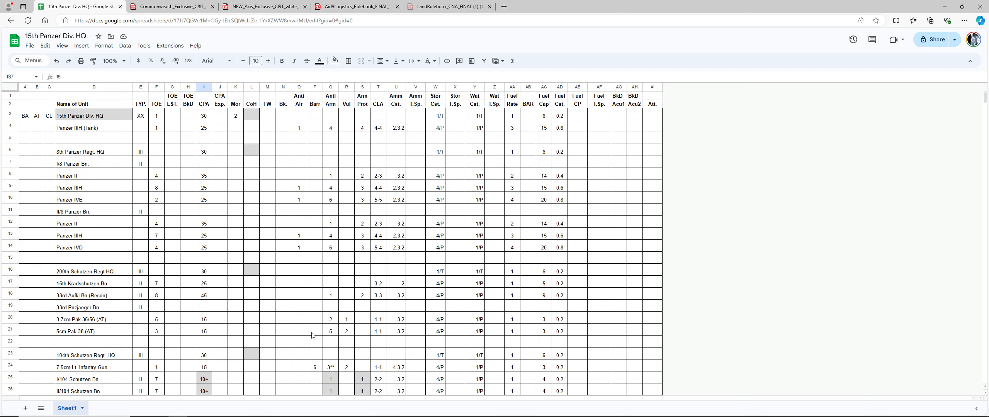
mouse_move(143, 233)
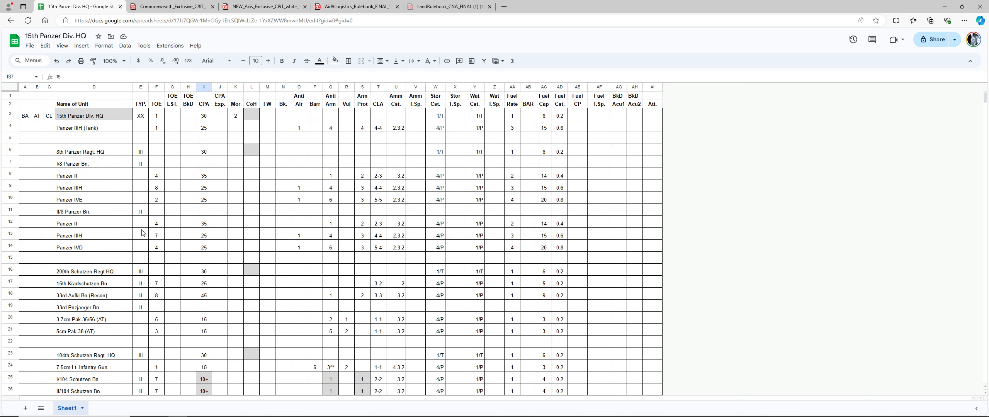
left_click(25, 116)
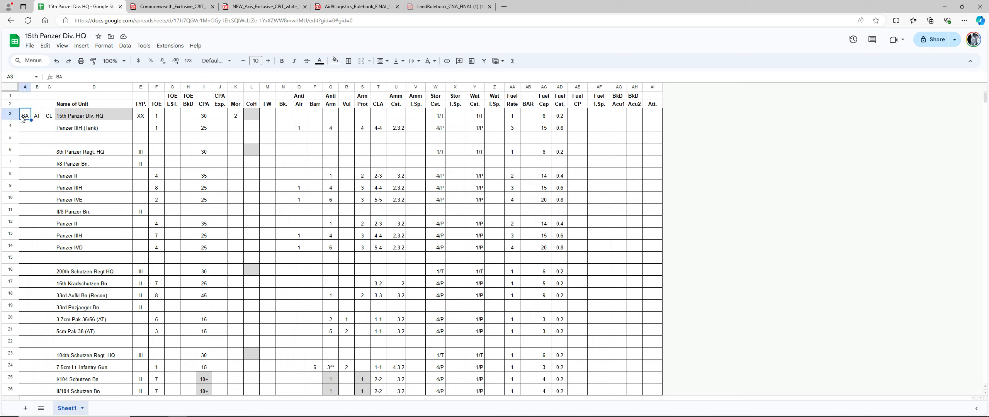
mouse_move(28, 119)
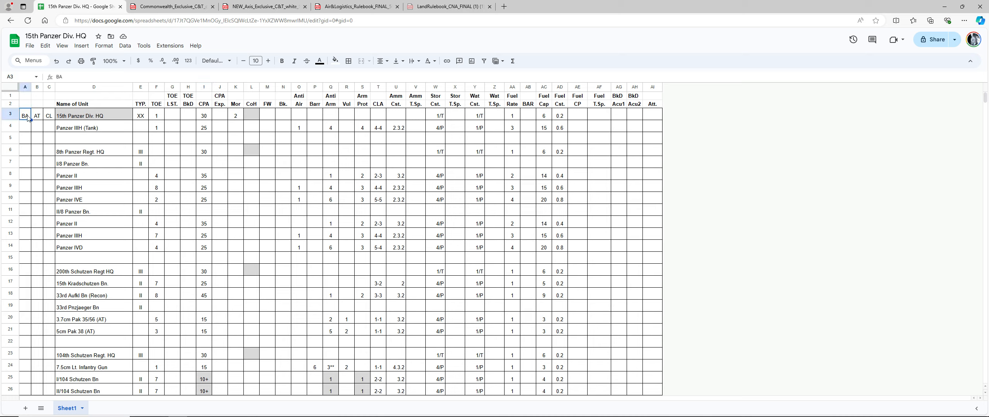
left_click(38, 115)
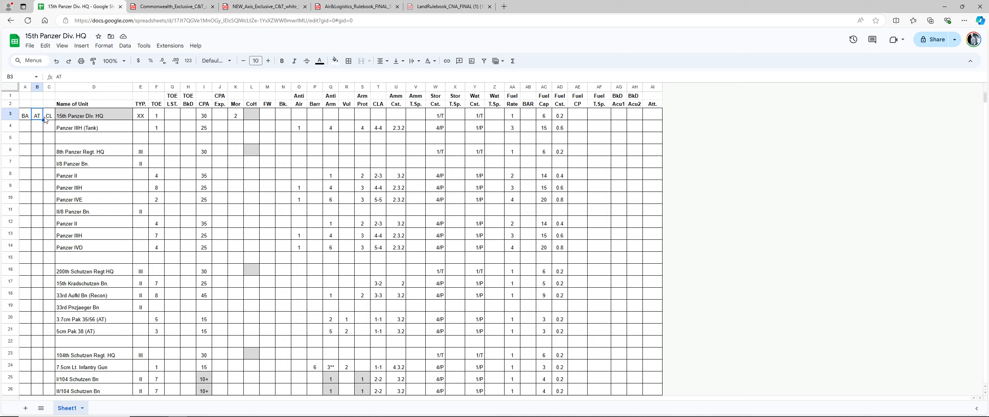
left_click(49, 116)
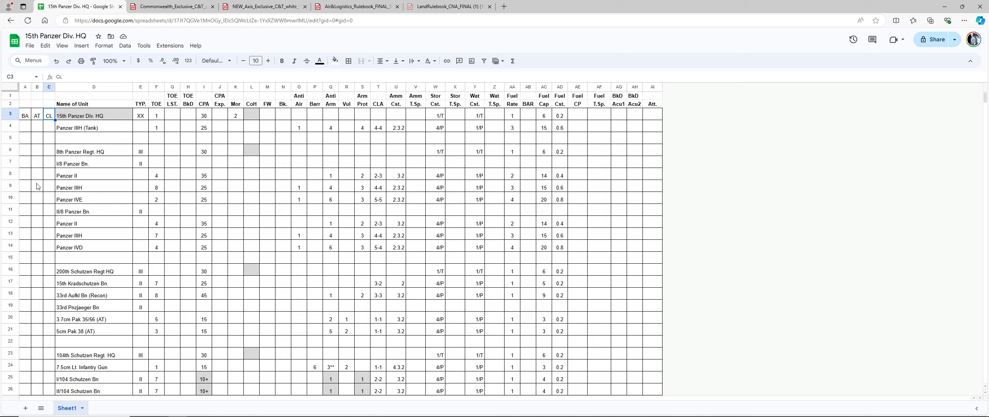
mouse_move(394, 133)
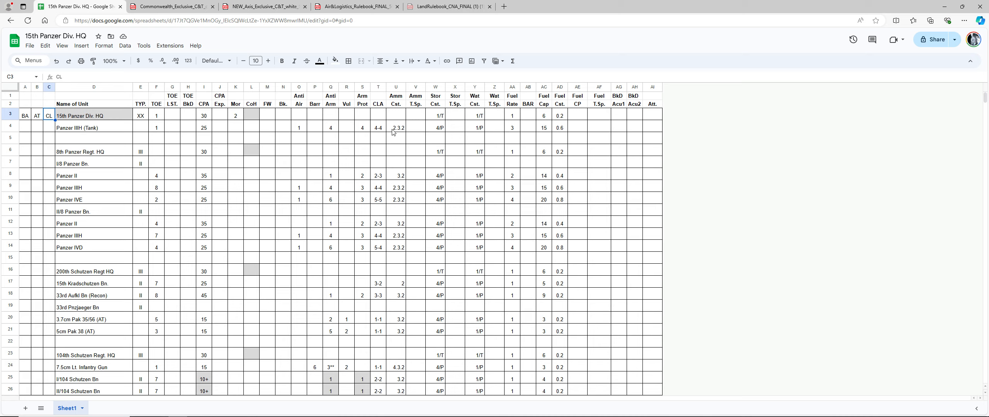
mouse_move(331, 118)
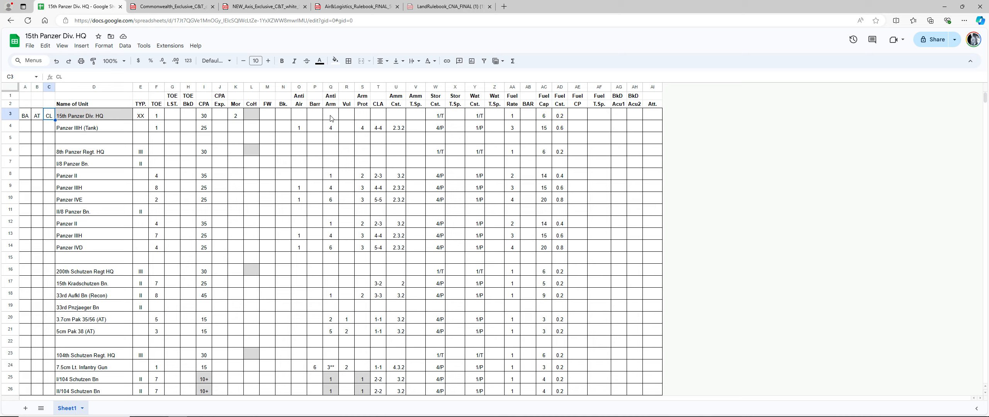
mouse_move(318, 108)
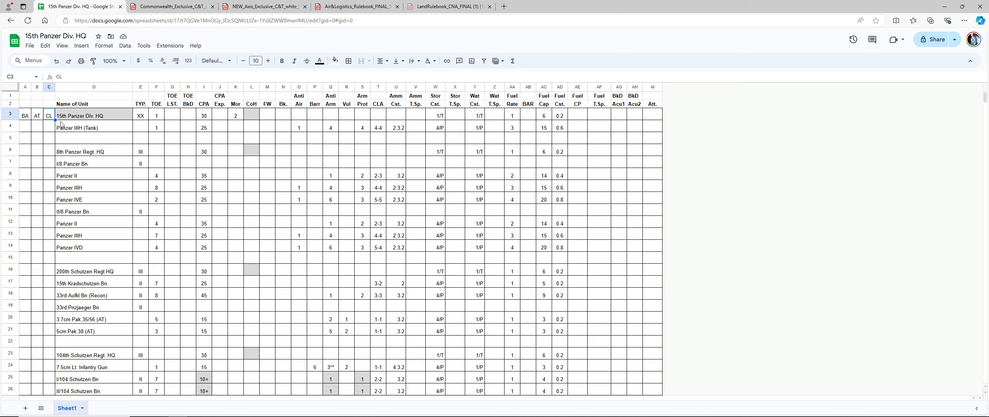
mouse_move(42, 120)
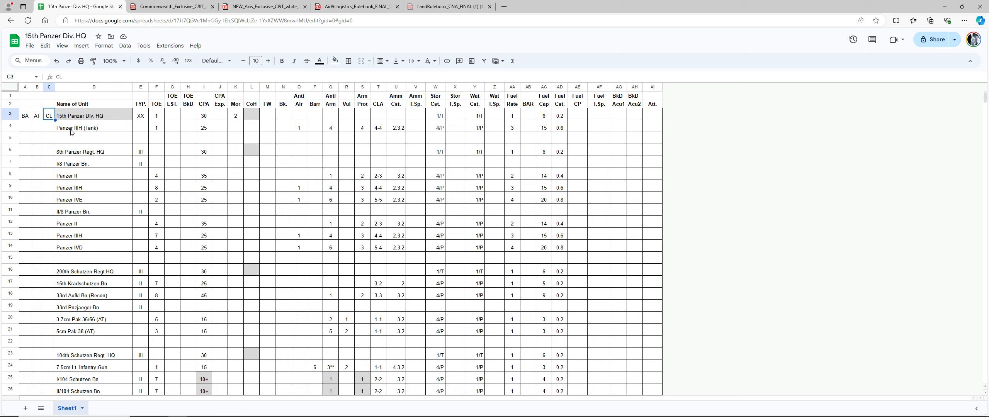
left_click(49, 128)
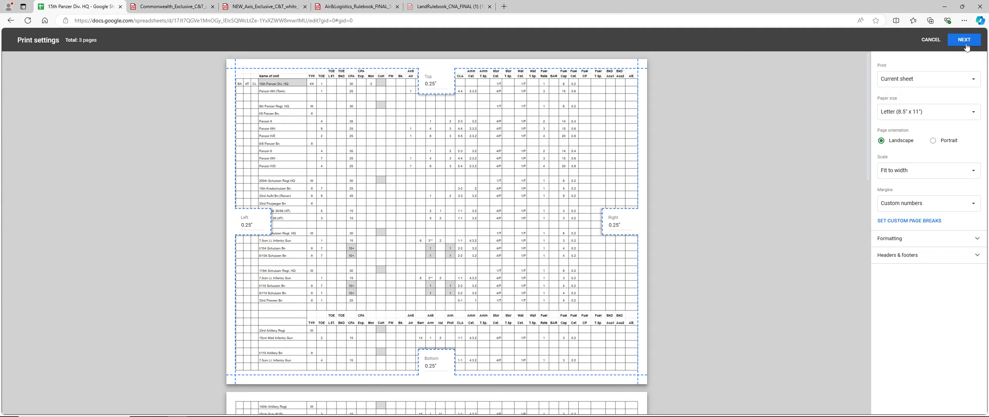
Step: Continue with the landscape, fit-to-width print layout
left_click(965, 40)
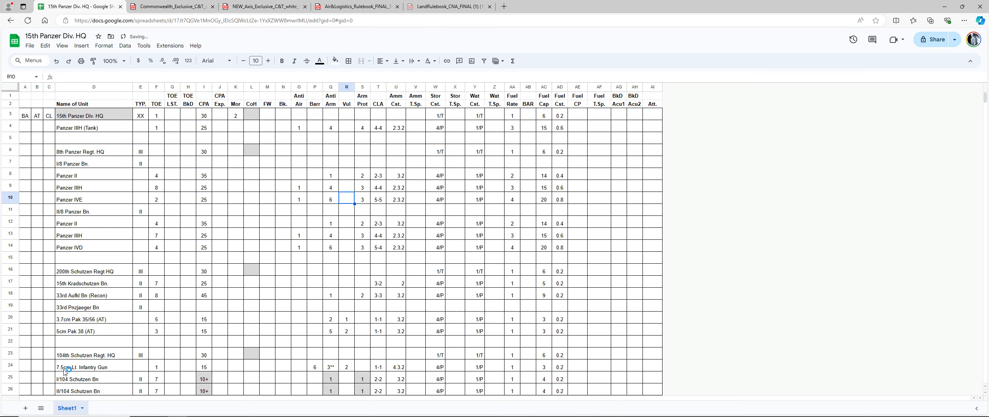
mouse_move(268, 217)
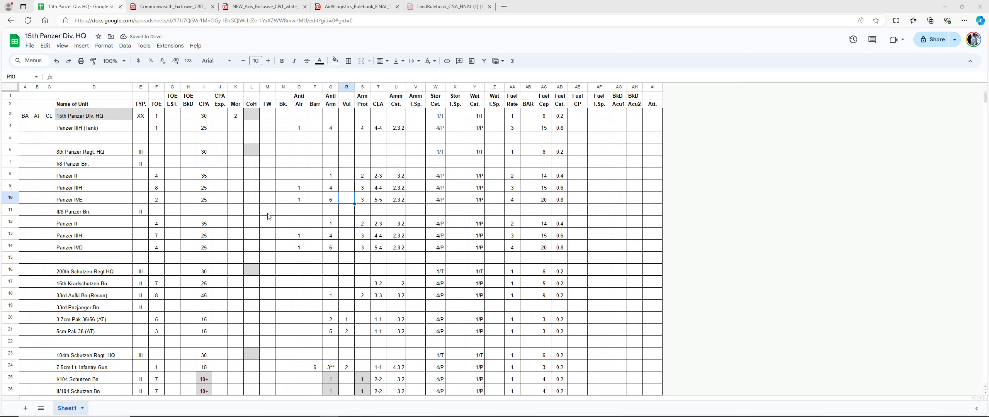
mouse_move(237, 263)
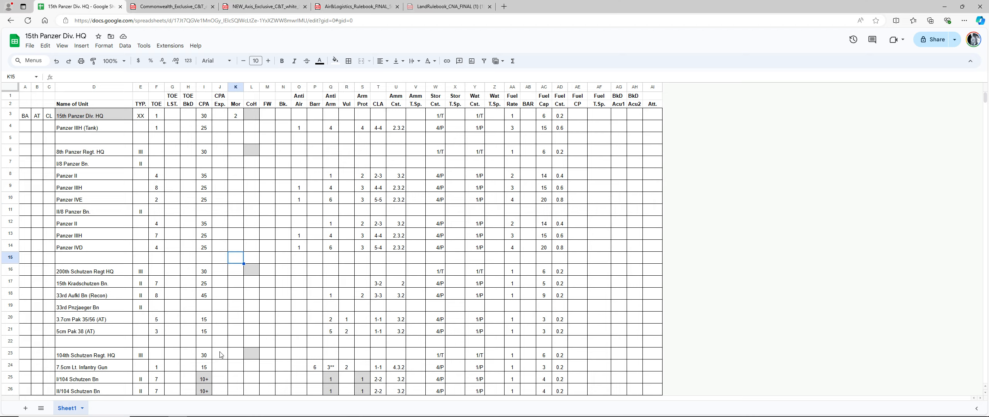
left_click(266, 307)
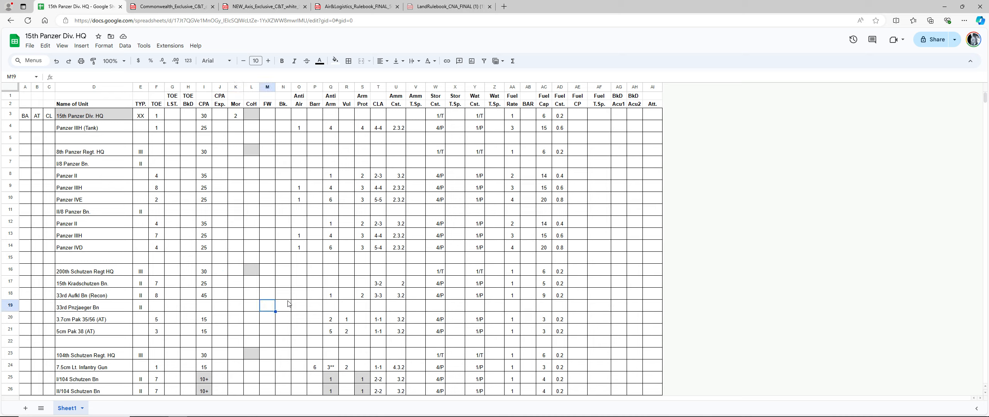
mouse_move(292, 305)
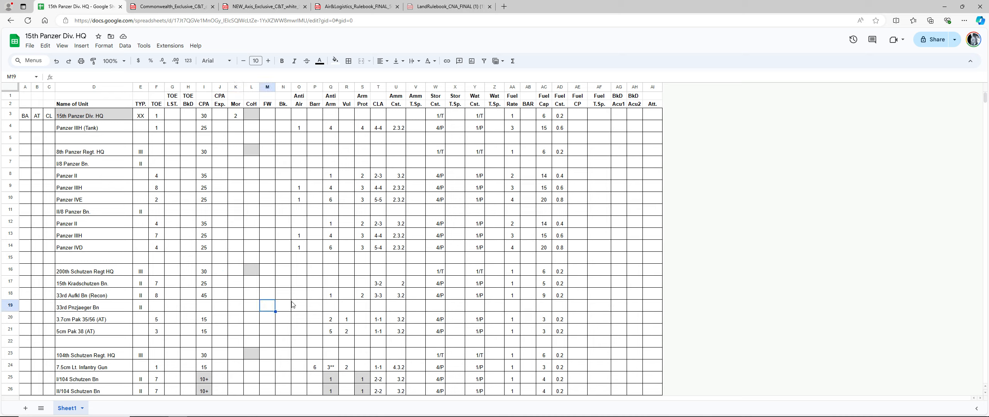
mouse_move(313, 313)
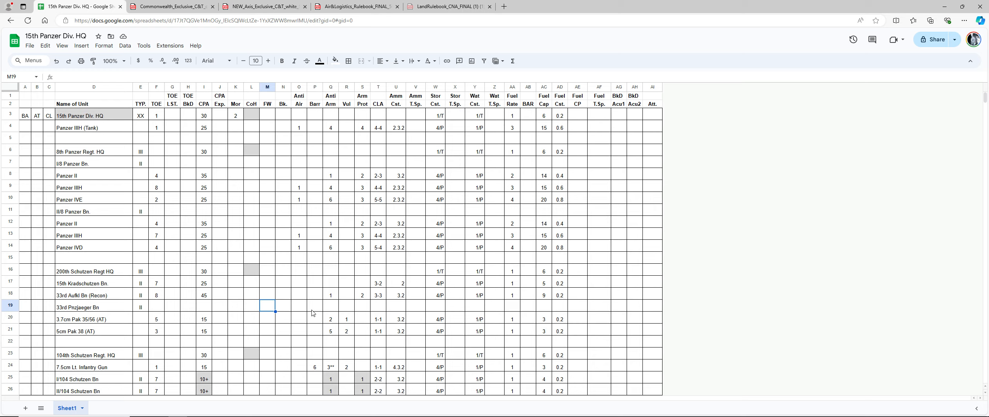
scroll("down", 3)
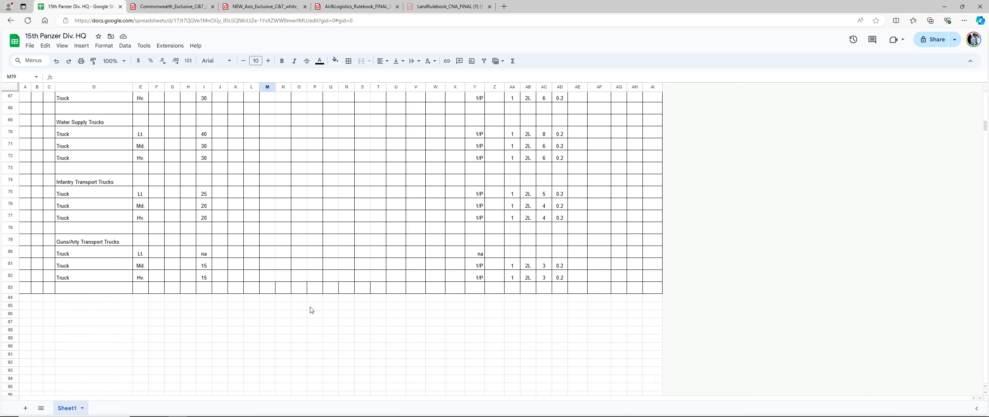
Step: Delete empty row 83 beneath the final Guns/Arty Transport truck row
left_click(10, 287)
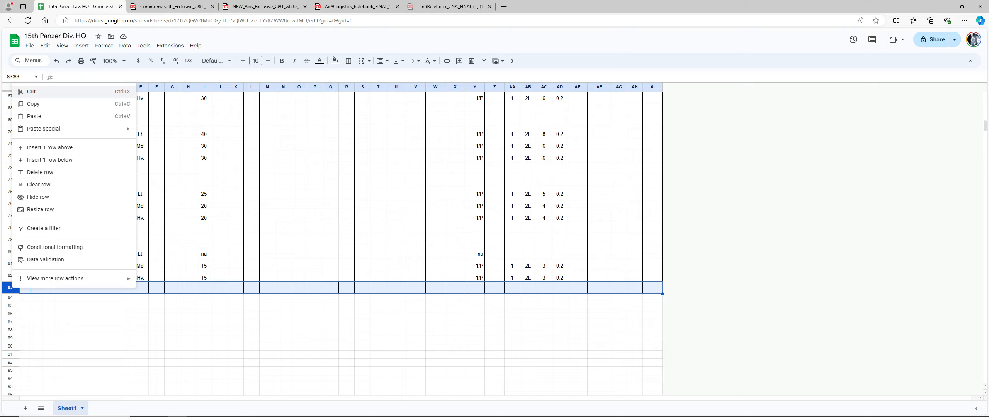
left_click(160, 318)
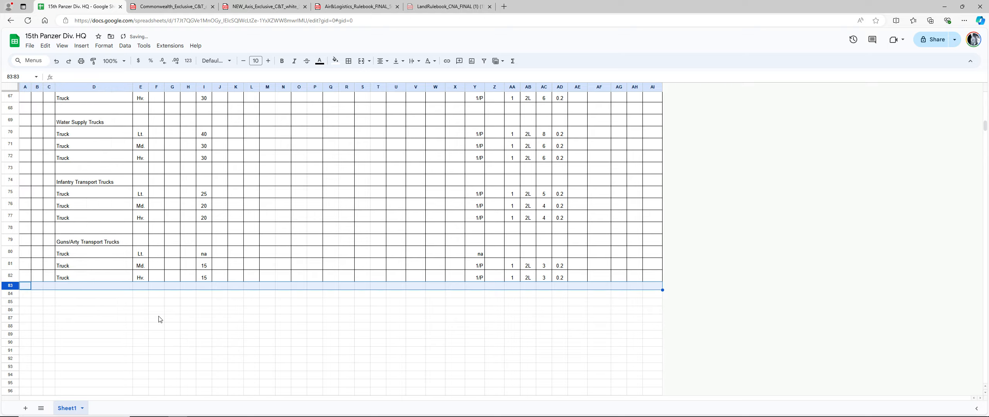
left_click(156, 318)
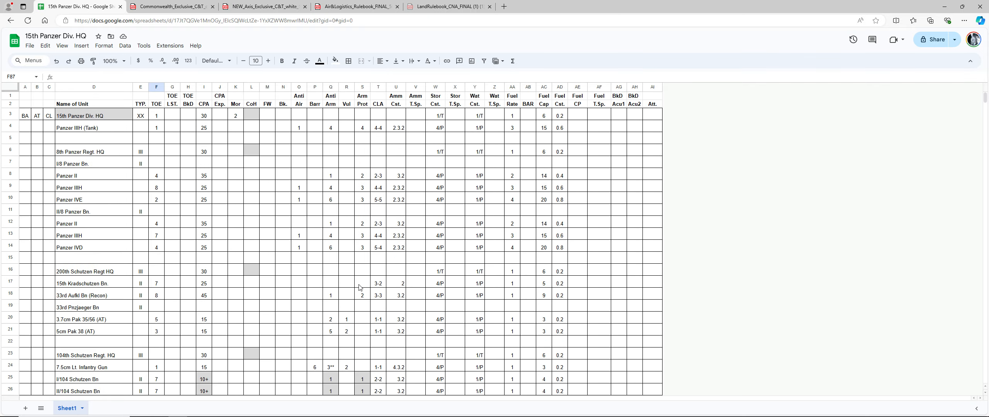
mouse_move(359, 271)
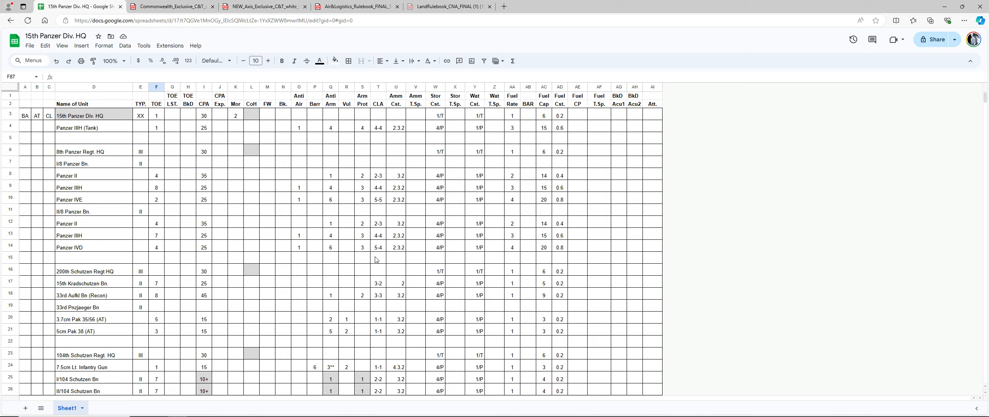
mouse_move(372, 274)
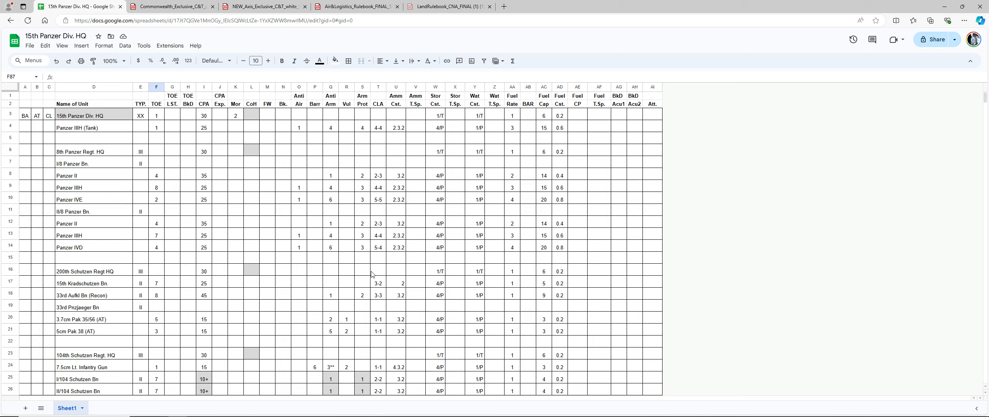
mouse_move(374, 274)
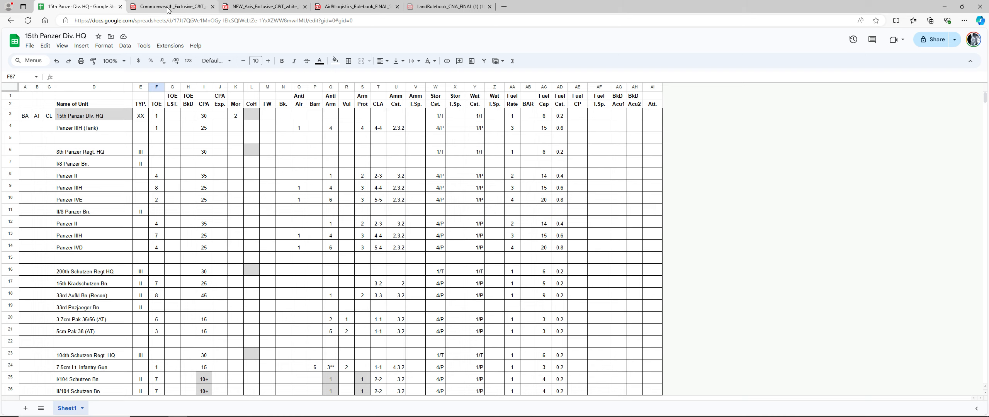
Step: Switch to the Commonwealth_Exclusive_C&T rulebook PDF tab showing tank and gun charts
left_click(178, 6)
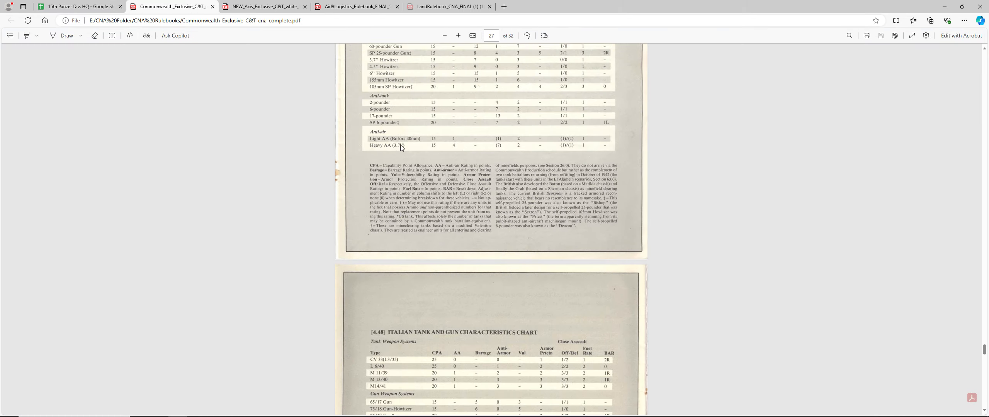